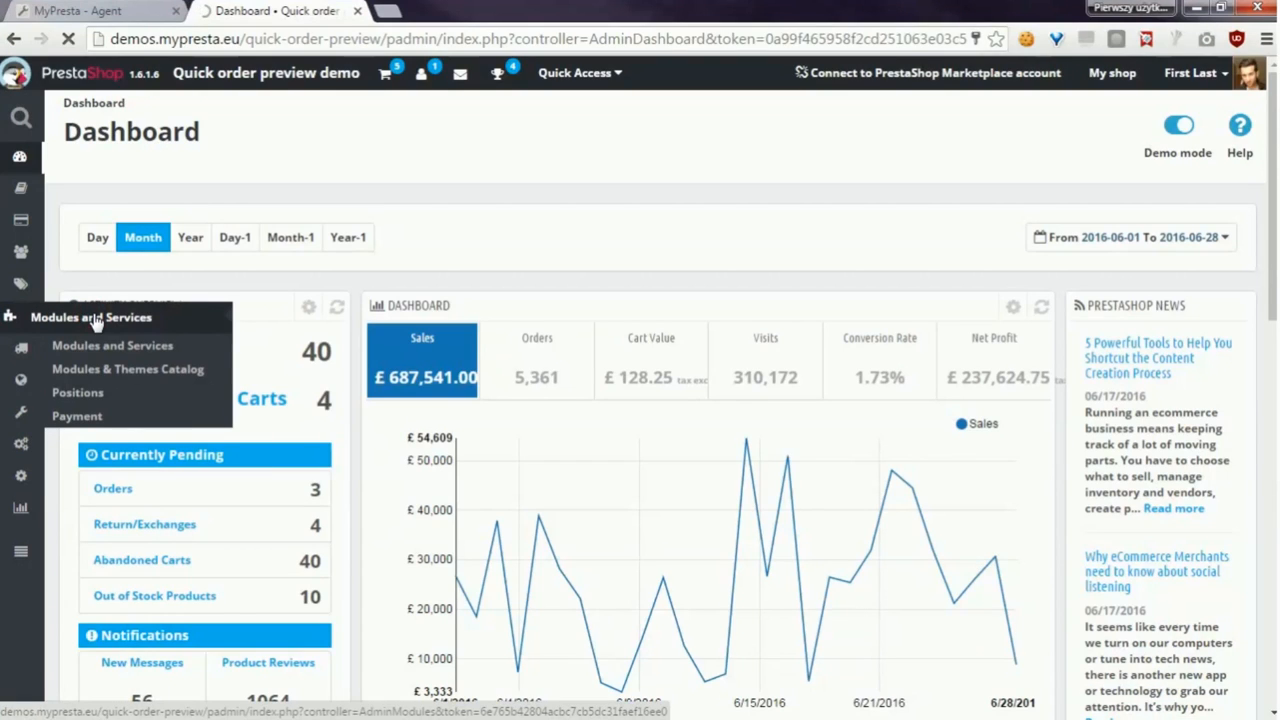
Step: Search the module list for 'quick order' and configure Quick Order View
{"action": "left_click", "coordinate": [112, 345]}
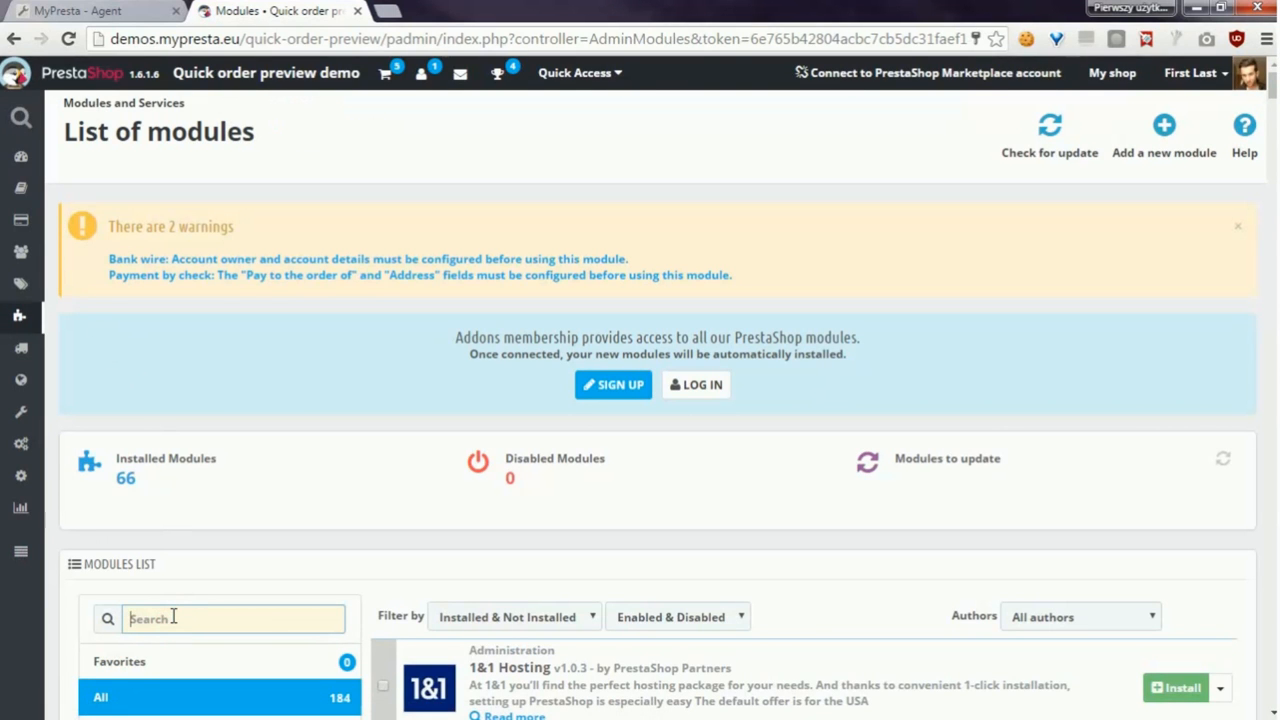
{"action": "type", "text": "quick"}
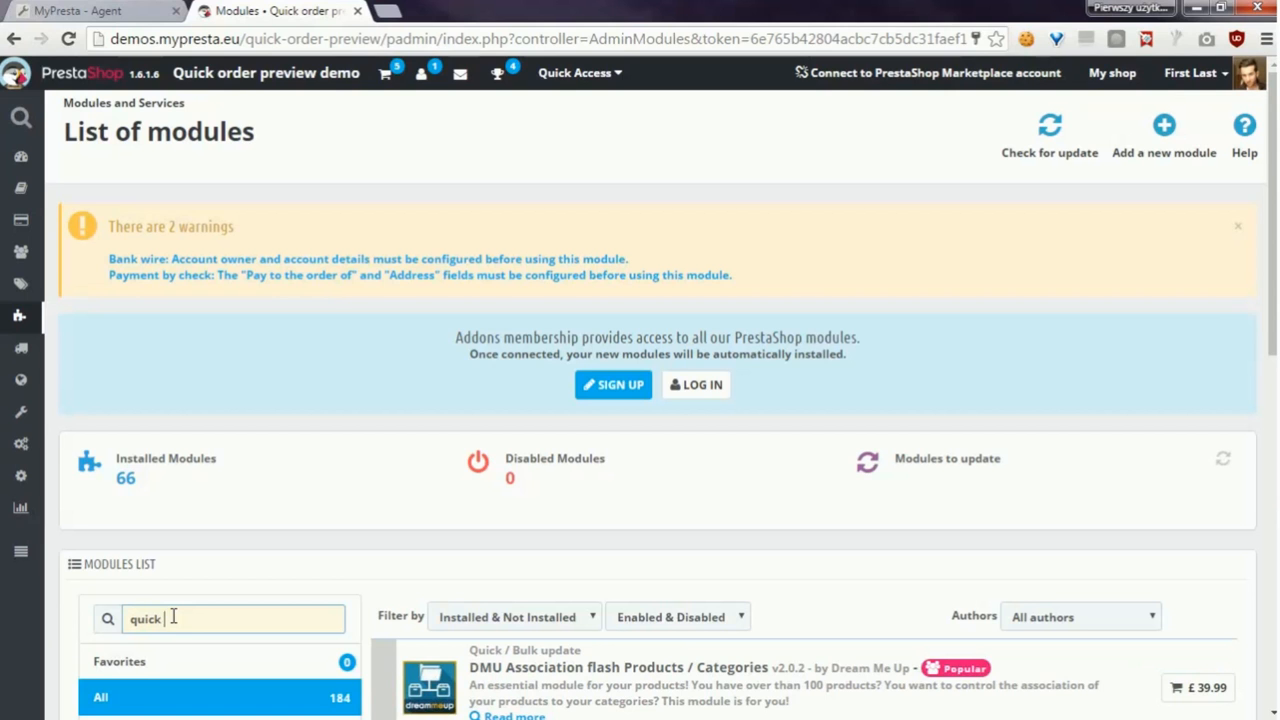
{"action": "type", "text": "order"}
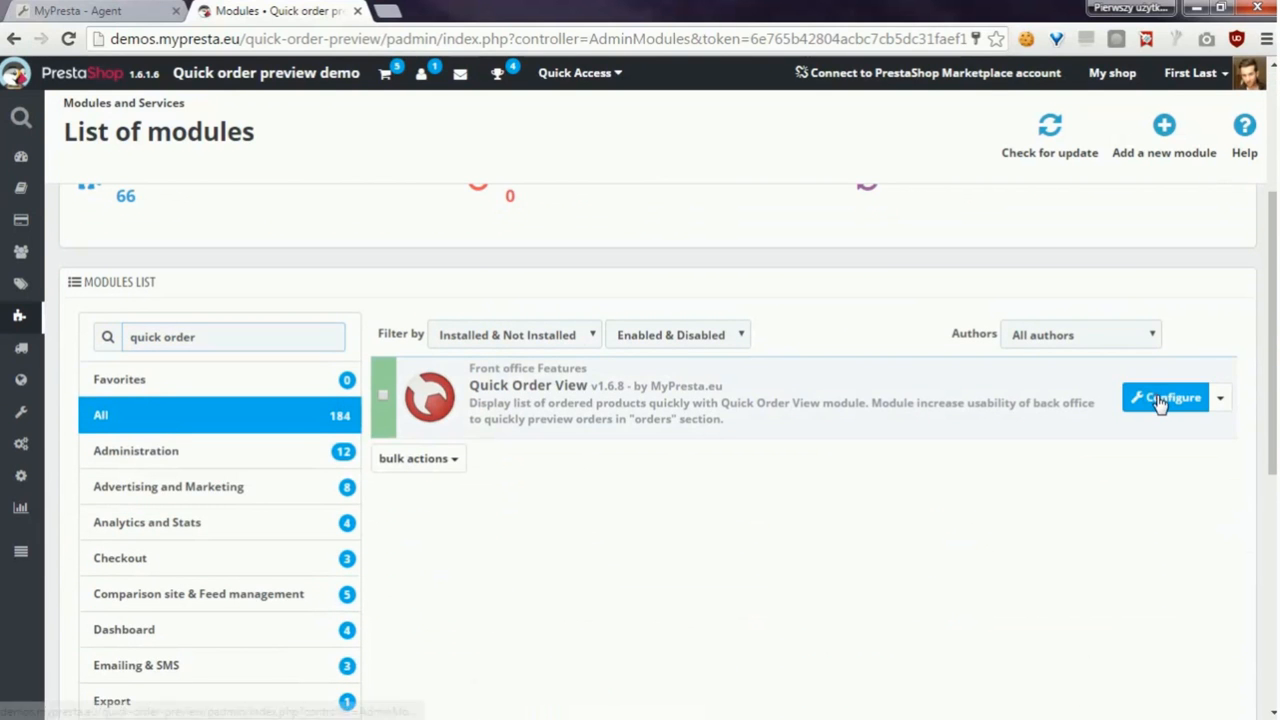
{"action": "left_click", "coordinate": [1165, 397]}
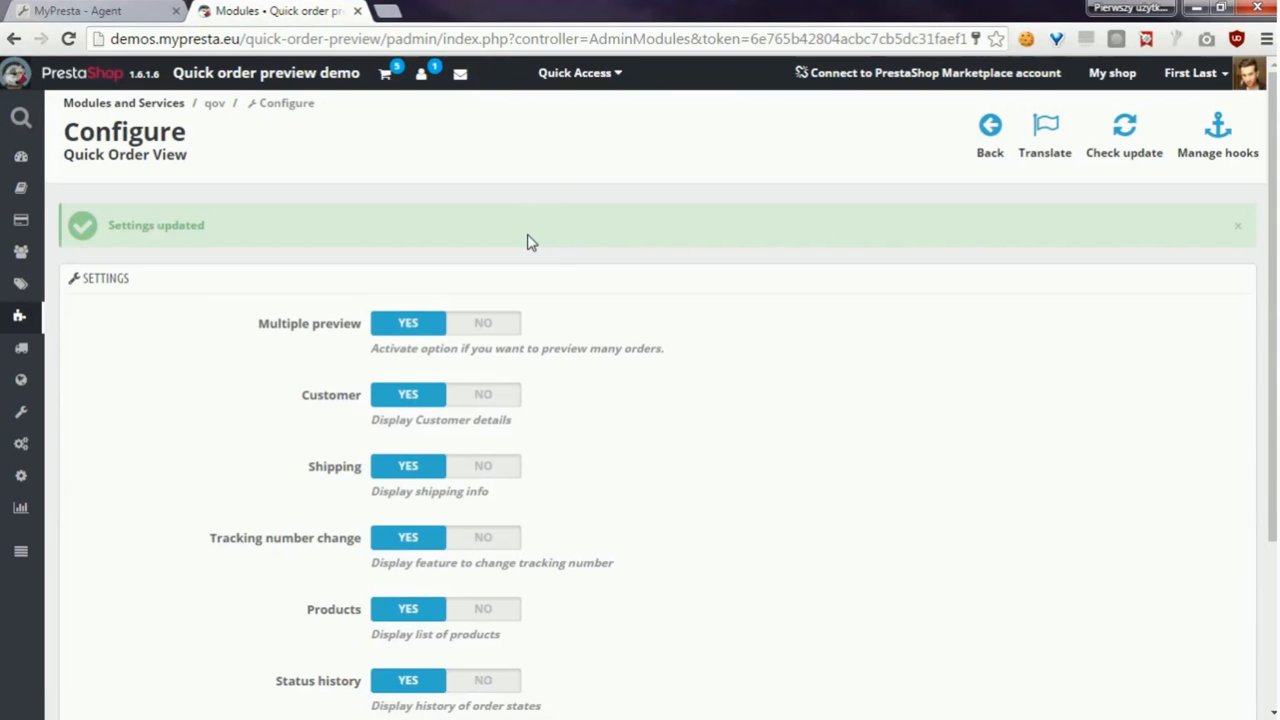
Step: Leave all Quick Order View options at YES, including status history update, and save
{"action": "scroll", "scroll_direction": "down", "scroll_amount": 3}
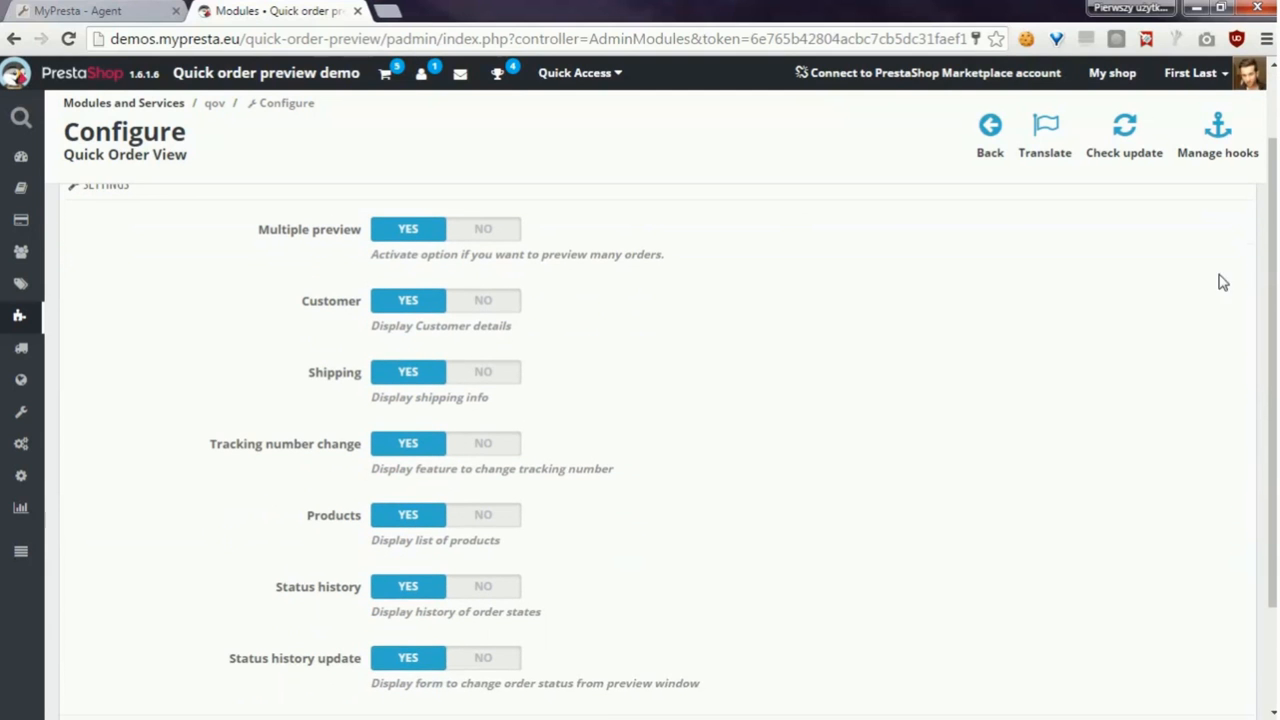
{"action": "scroll", "scroll_direction": "down", "scroll_amount": 3}
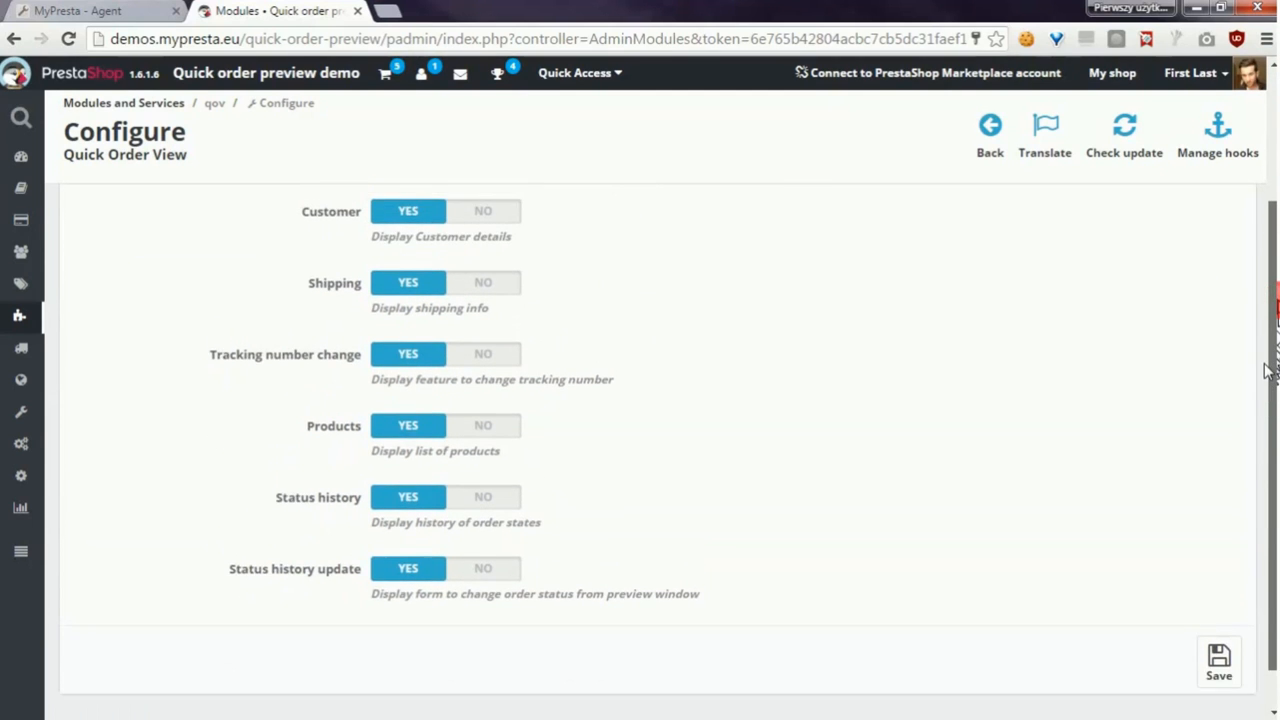
{"action": "left_click", "coordinate": [1219, 660]}
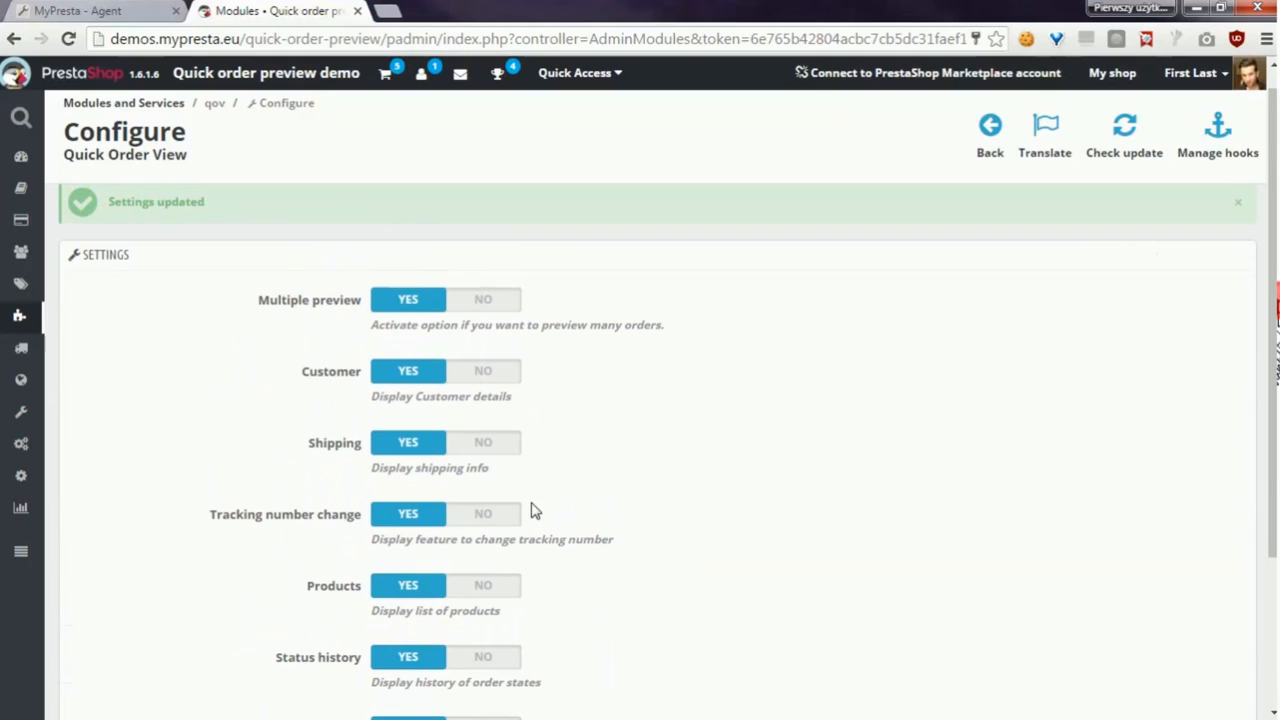
{"action": "mouse_move", "coordinate": [276, 318]}
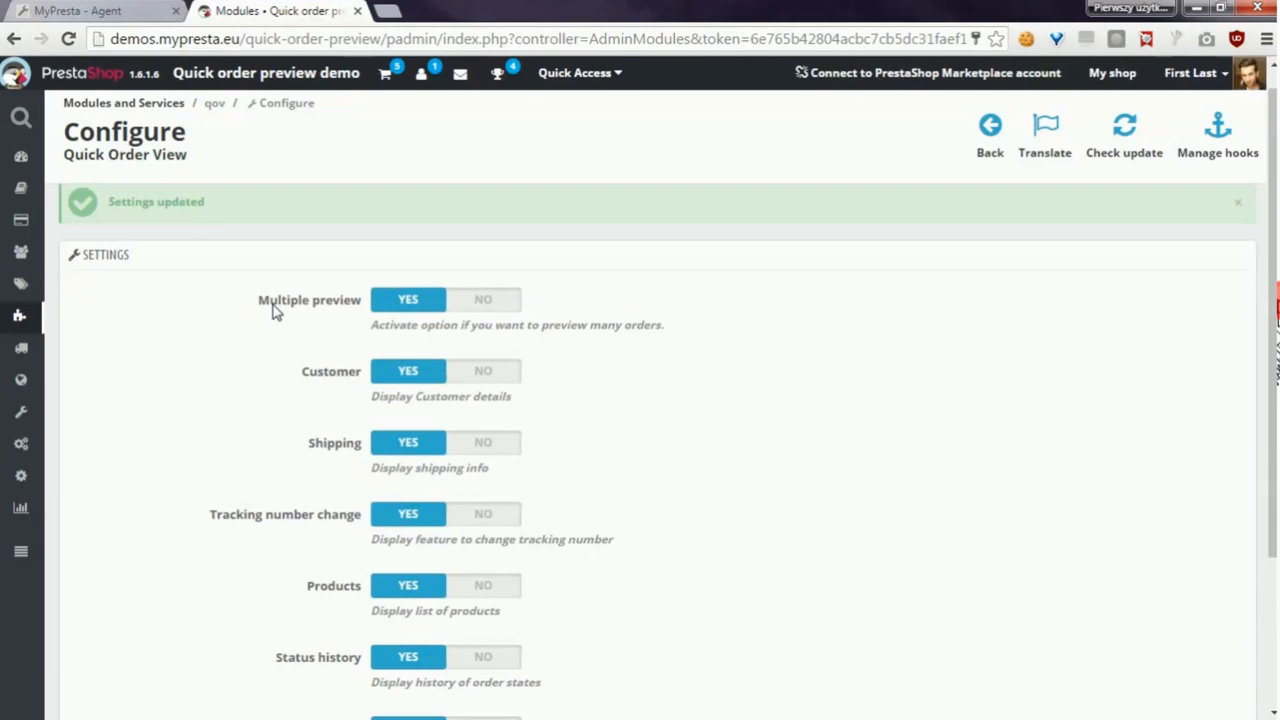
{"action": "mouse_move", "coordinate": [352, 396]}
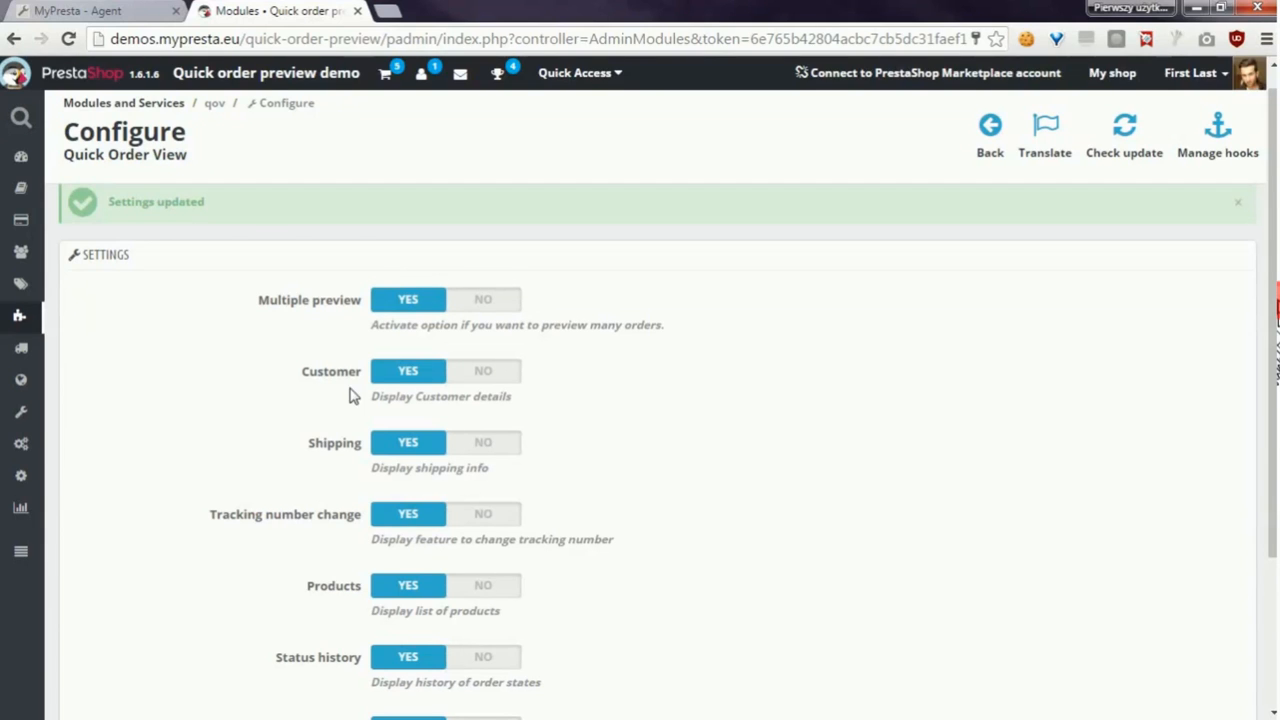
{"action": "mouse_move", "coordinate": [350, 382]}
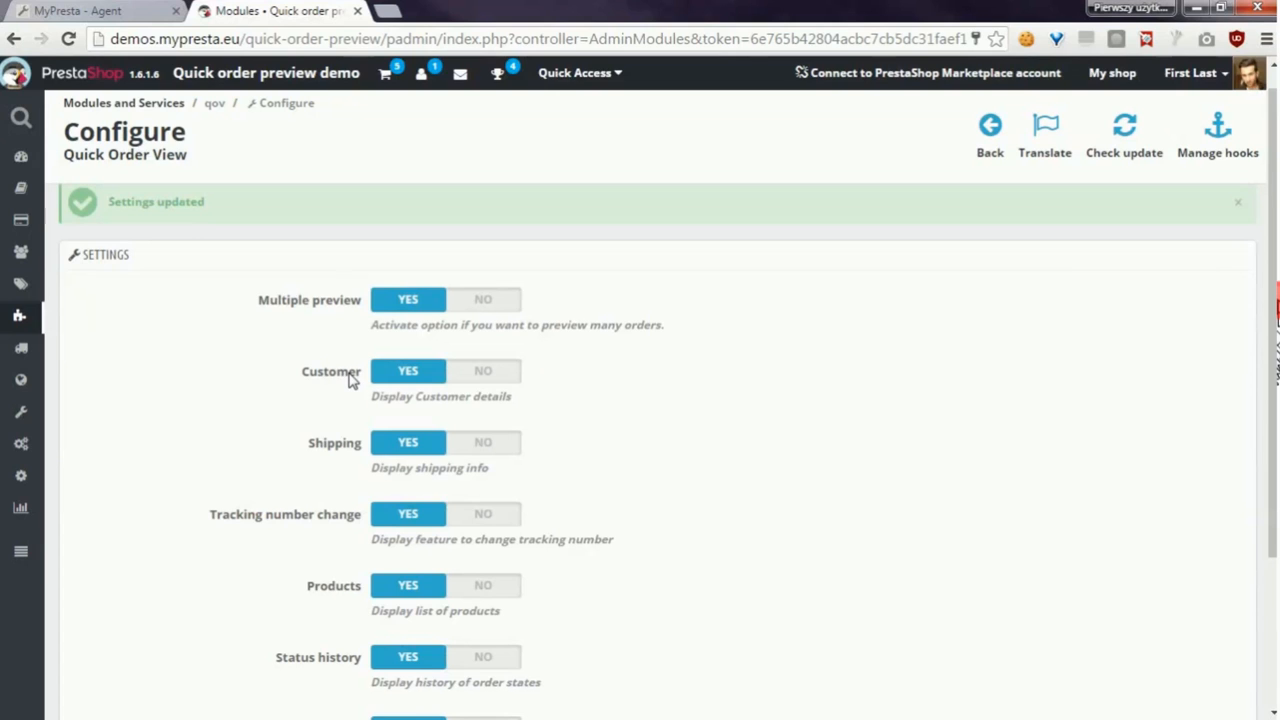
{"action": "scroll", "scroll_direction": "down", "scroll_amount": 3}
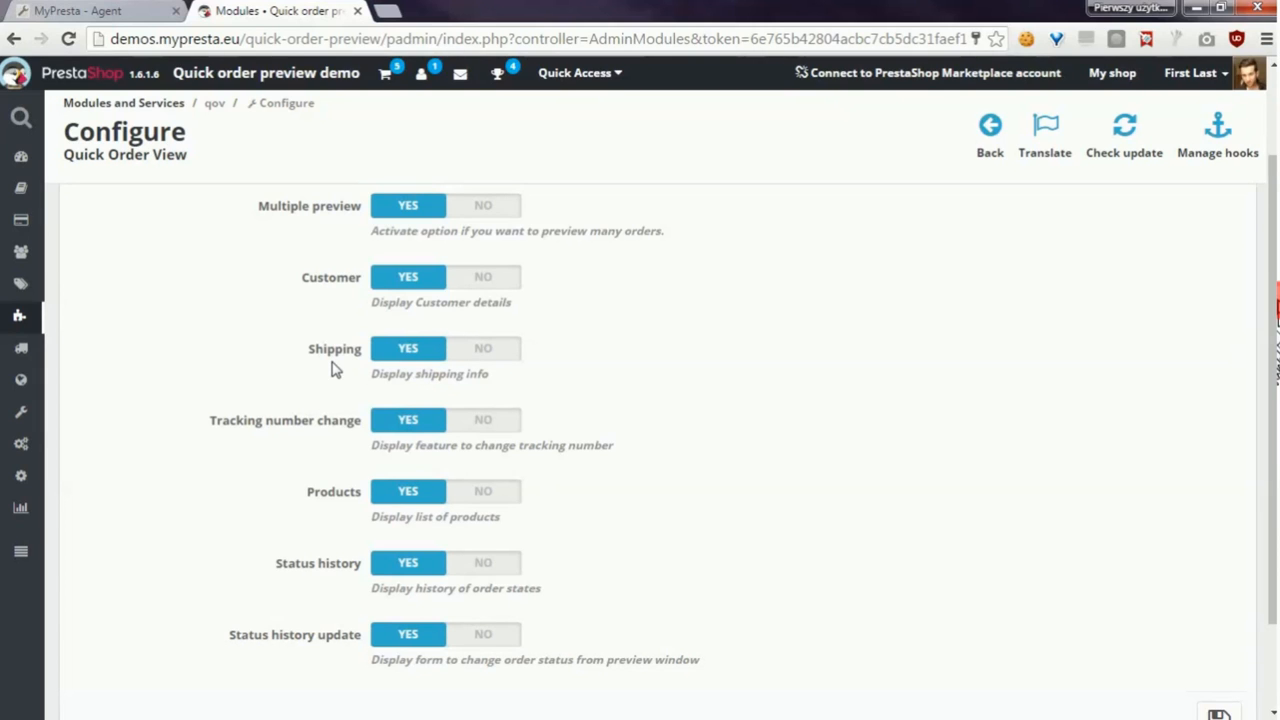
{"action": "mouse_move", "coordinate": [328, 358]}
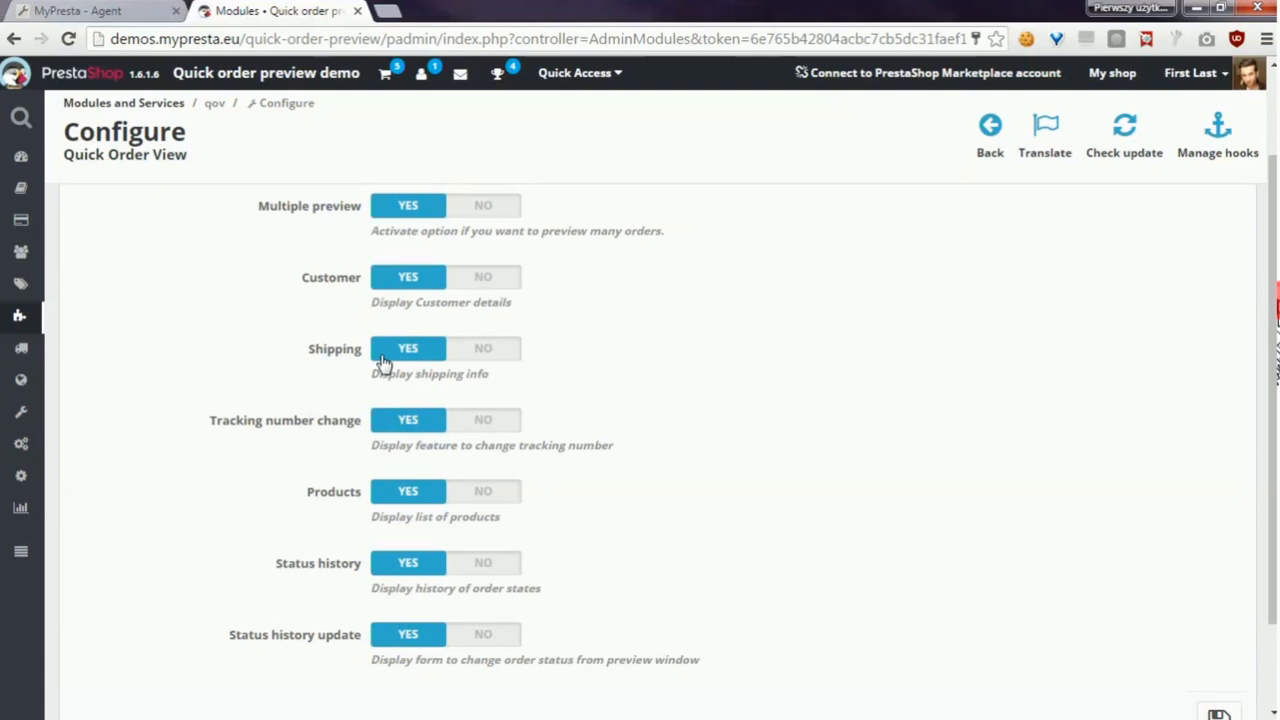
{"action": "mouse_move", "coordinate": [255, 432]}
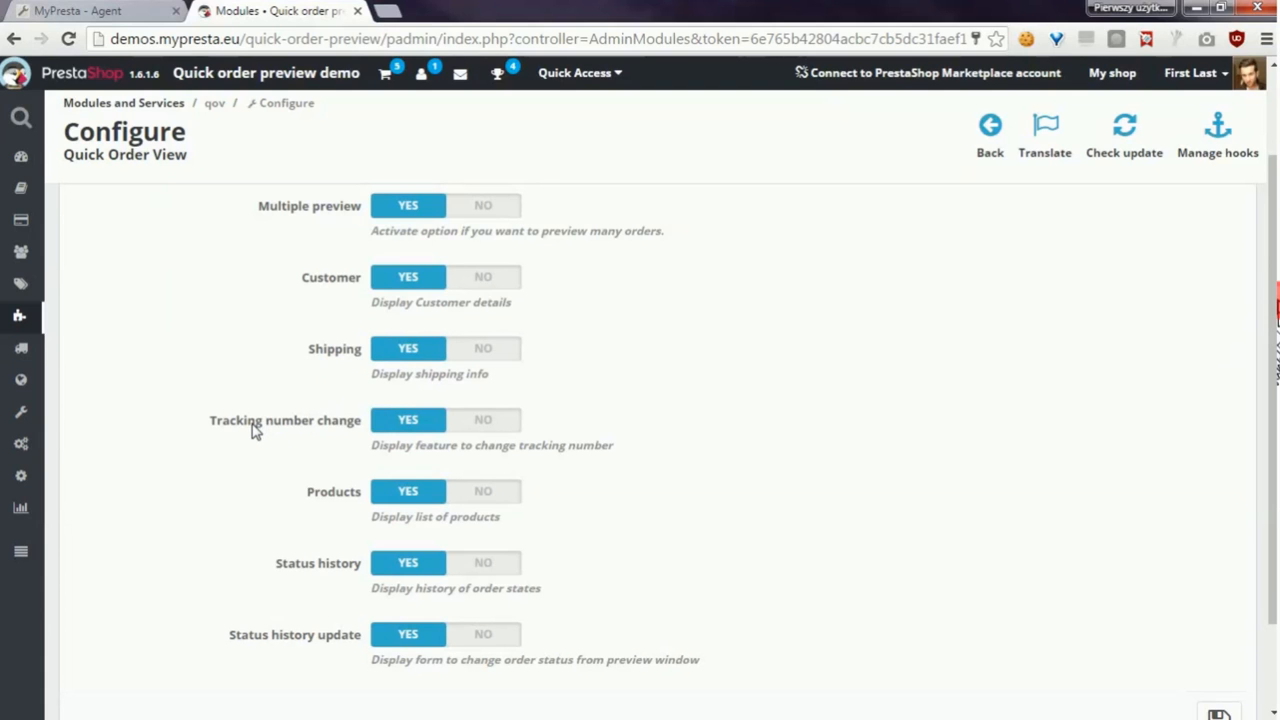
{"action": "mouse_move", "coordinate": [257, 425]}
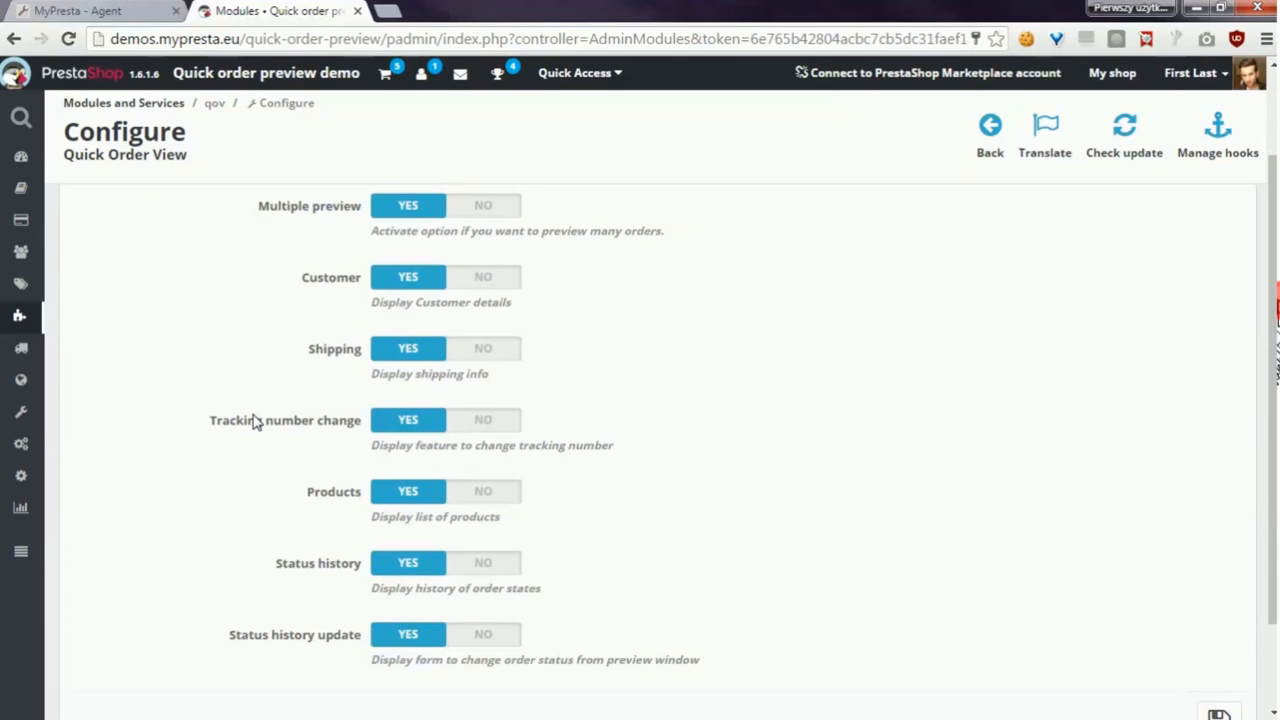
{"action": "mouse_move", "coordinate": [345, 389]}
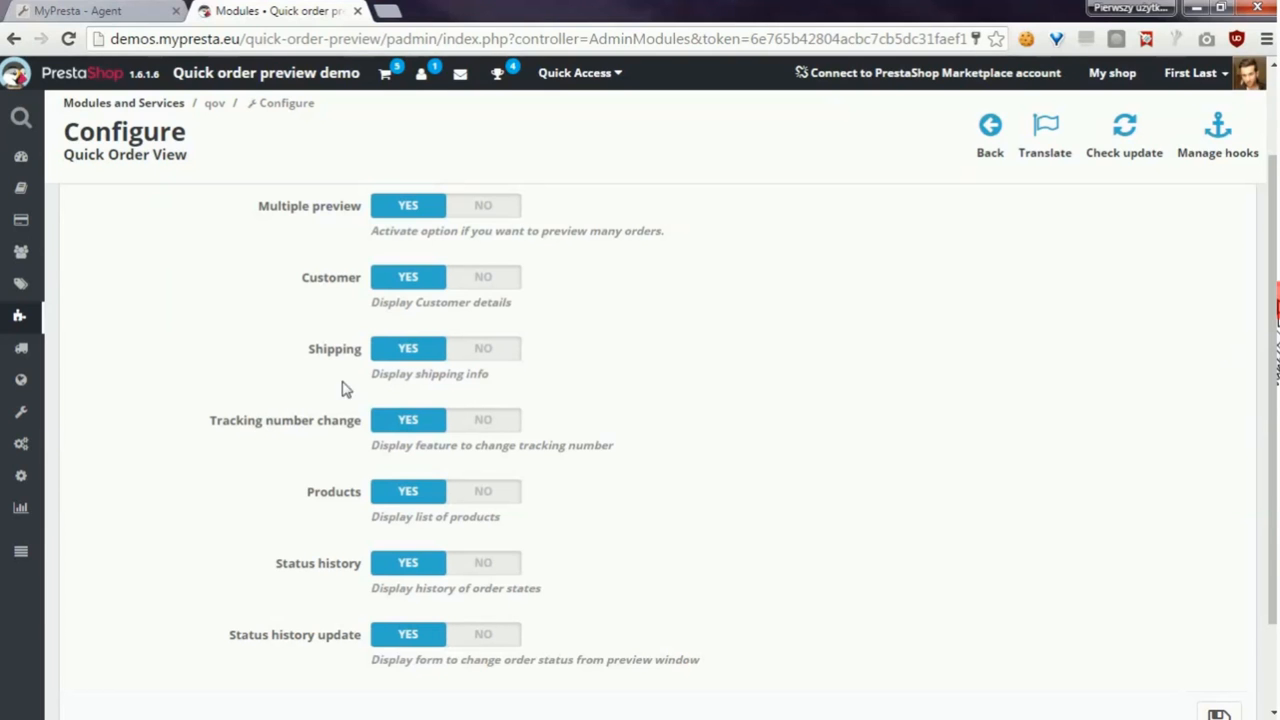
{"action": "scroll", "scroll_direction": "down", "scroll_amount": 3}
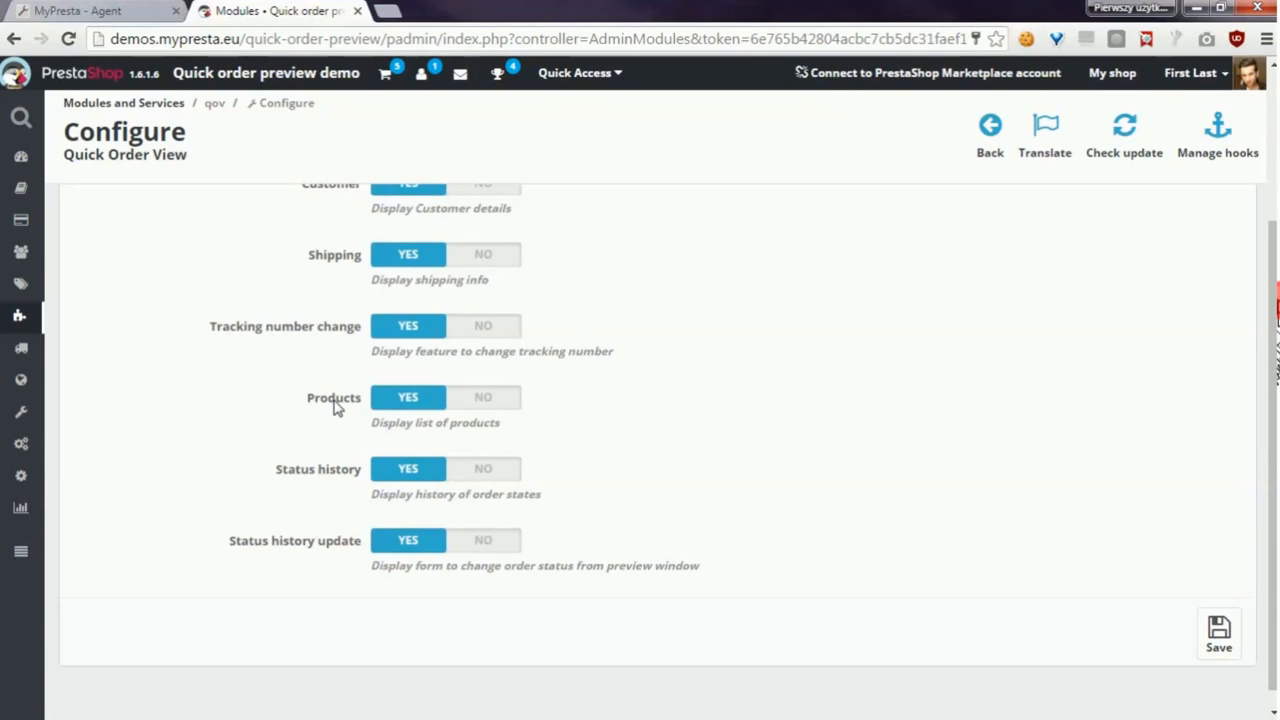
{"action": "mouse_move", "coordinate": [291, 484]}
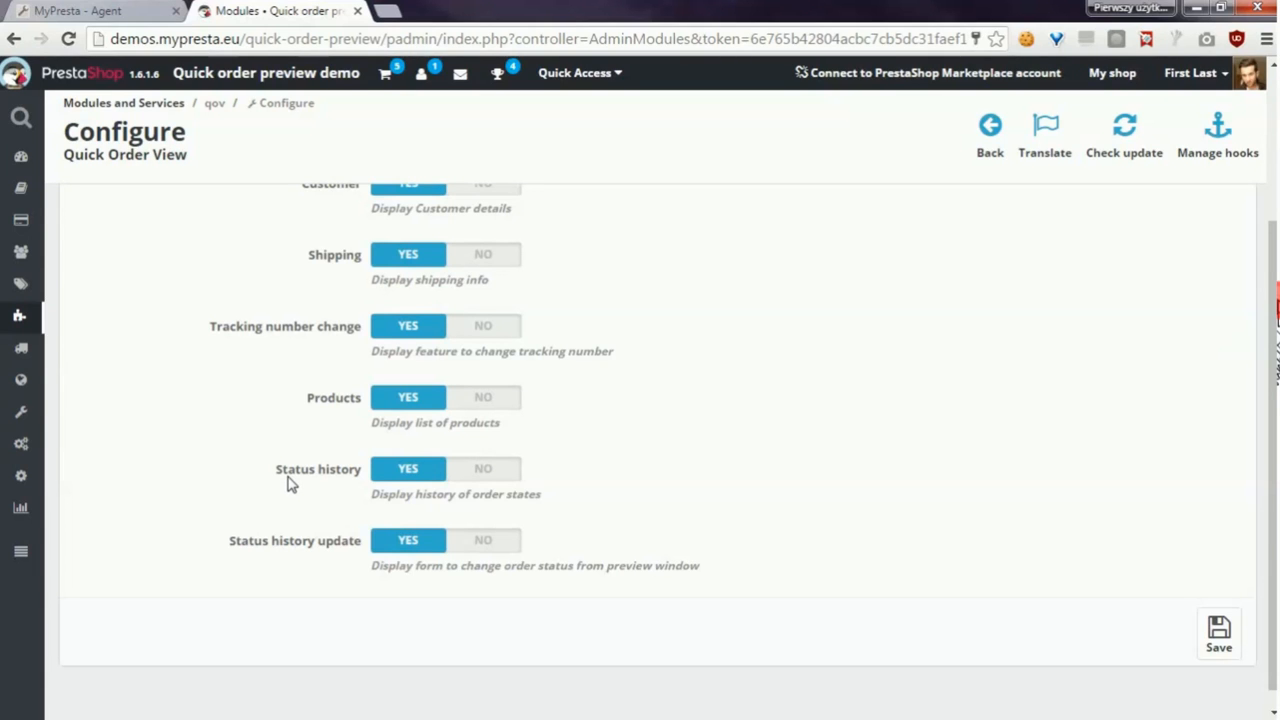
{"action": "mouse_move", "coordinate": [312, 471]}
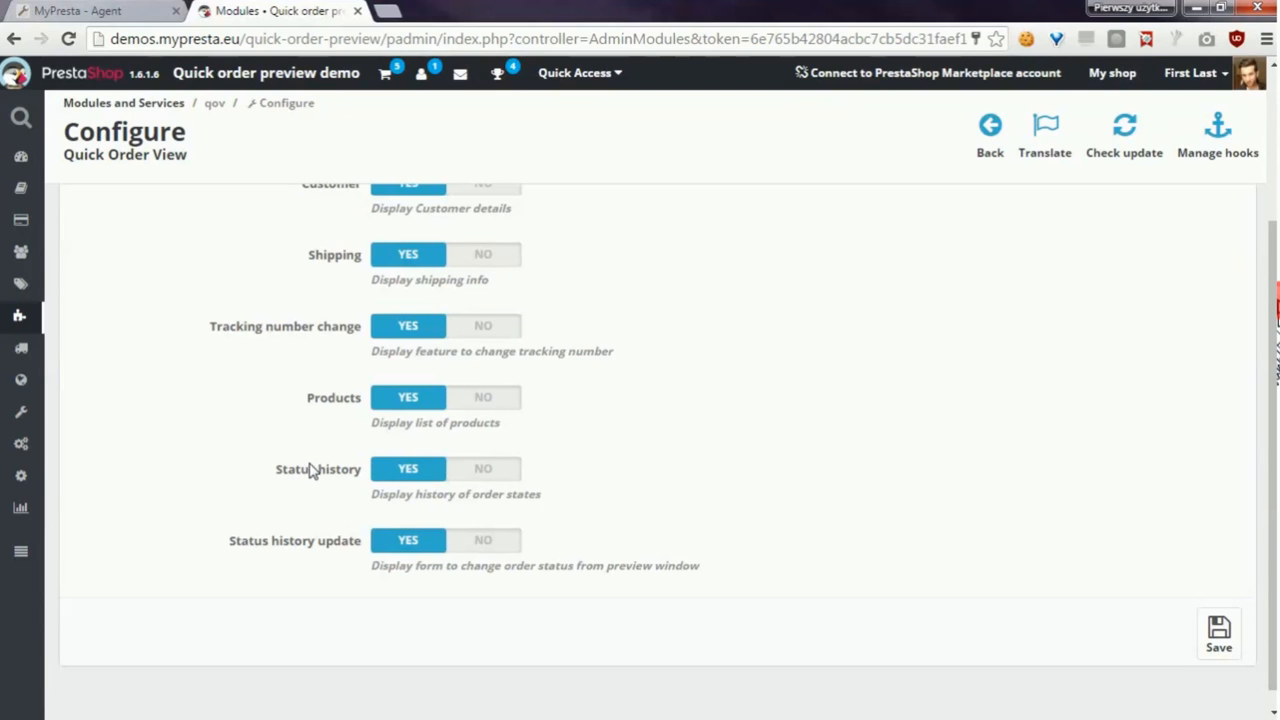
{"action": "mouse_move", "coordinate": [290, 562]}
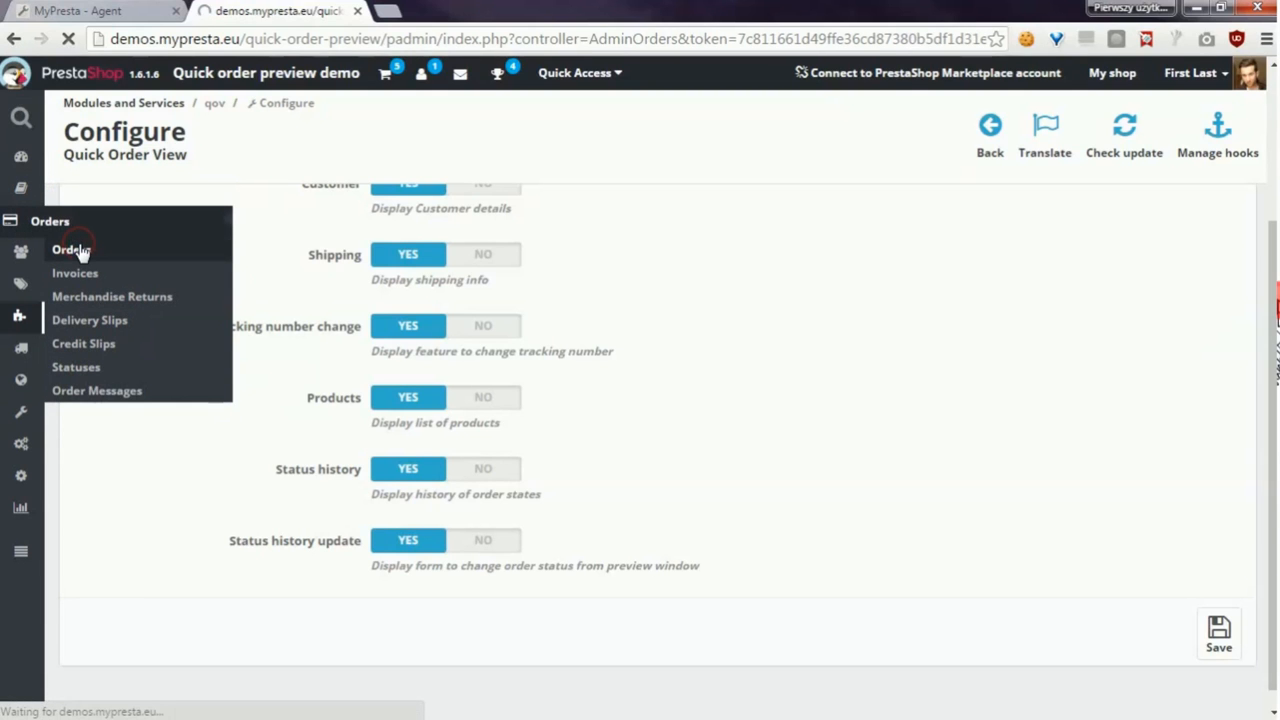
Step: Go to the Orders list and expand order KHWLILZLL's quick preview
{"action": "left_click", "coordinate": [70, 249]}
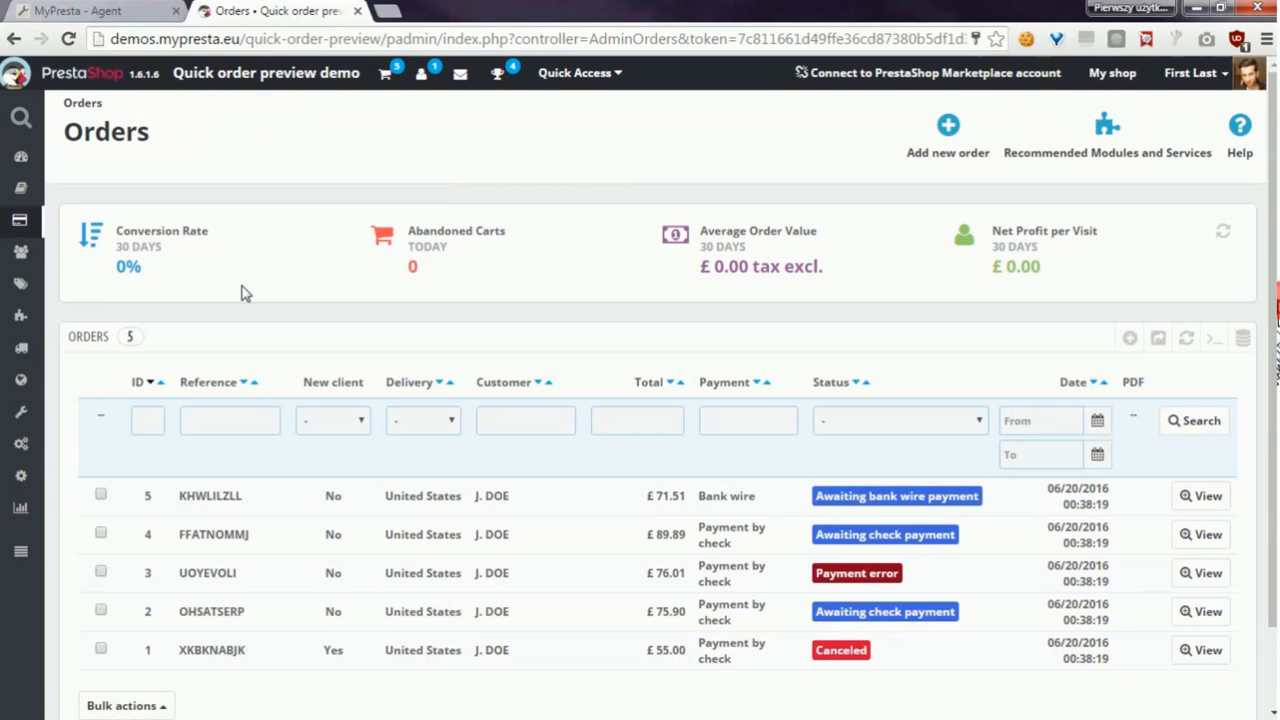
{"action": "scroll", "scroll_direction": "down", "scroll_amount": 3}
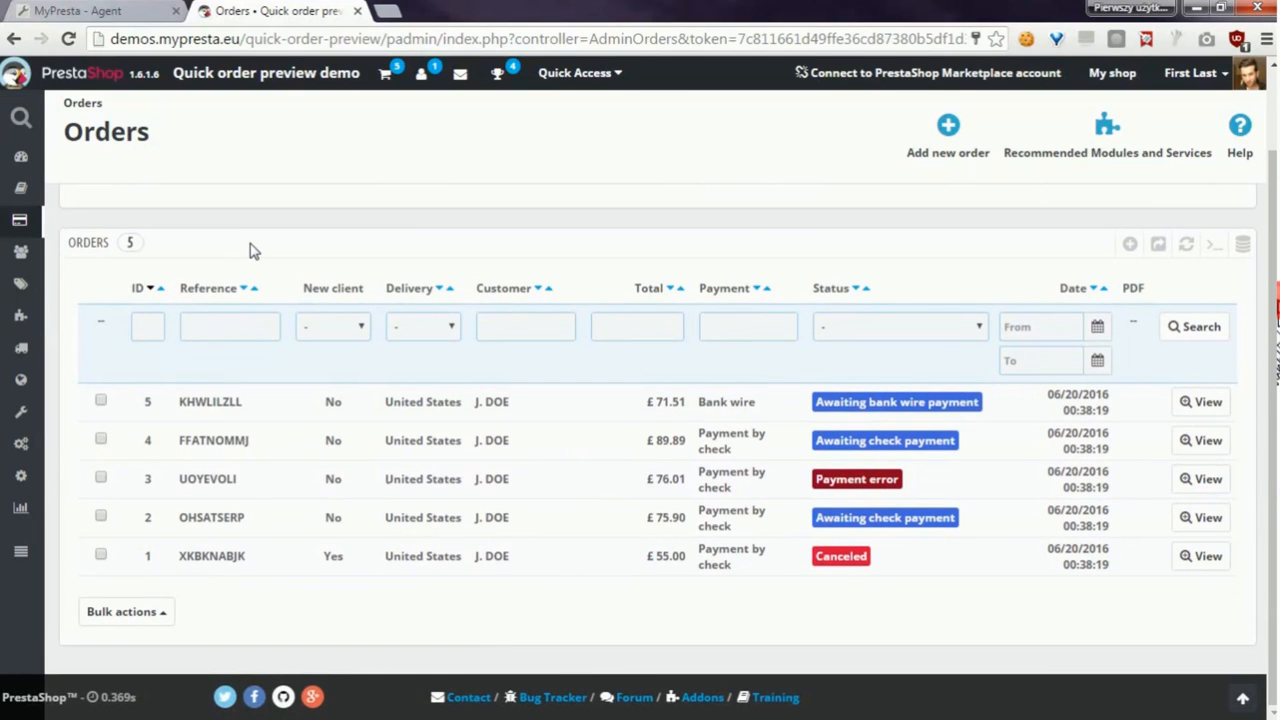
{"action": "mouse_move", "coordinate": [237, 407]}
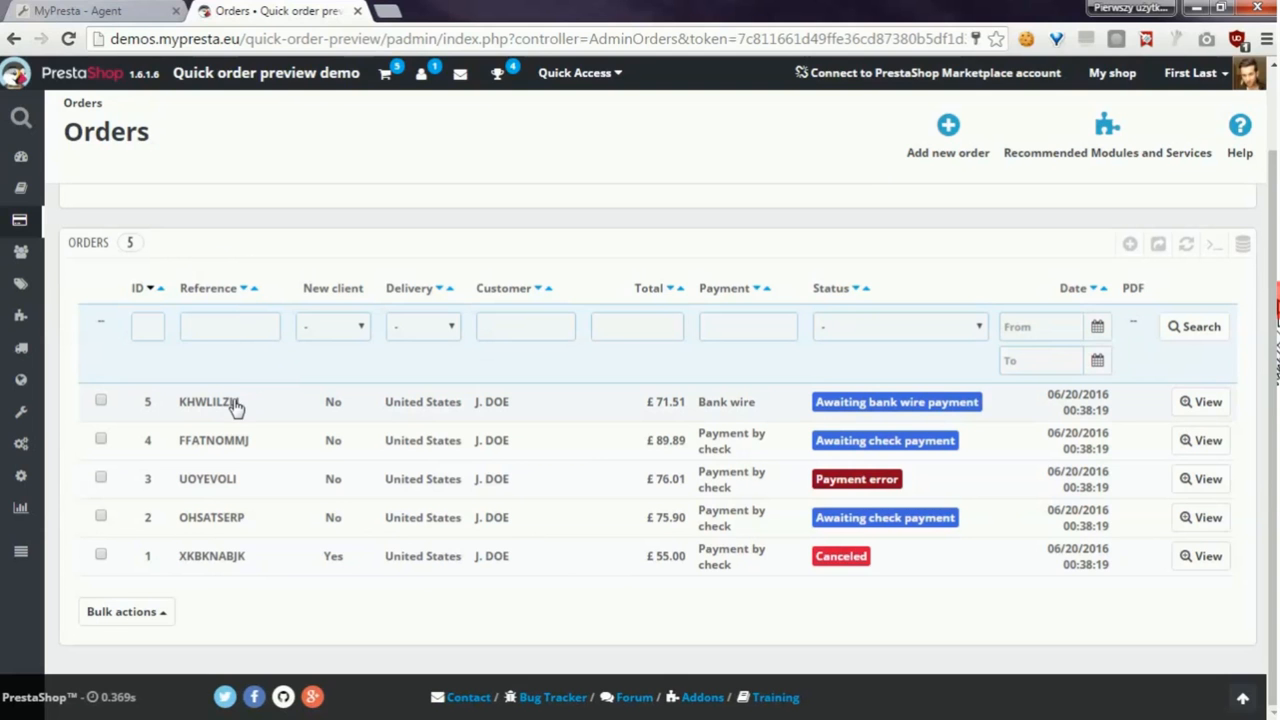
{"action": "left_click", "coordinate": [210, 401]}
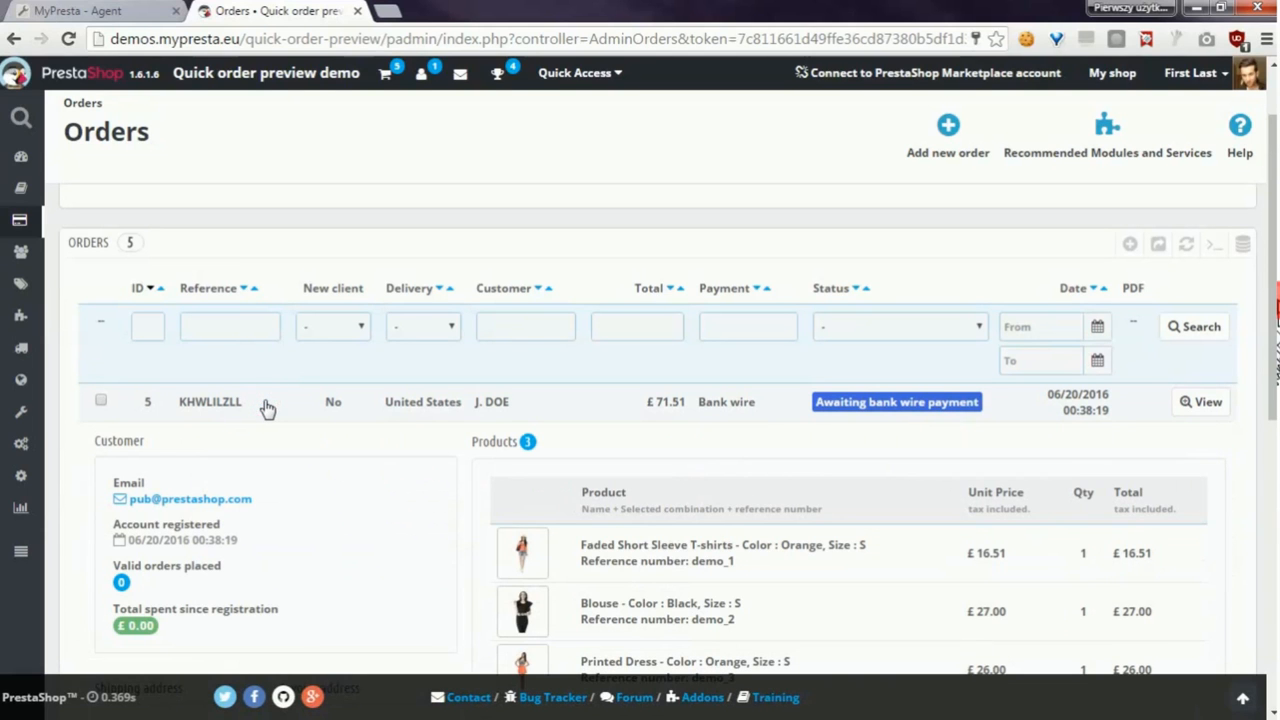
{"action": "scroll", "scroll_direction": "down", "scroll_amount": 3}
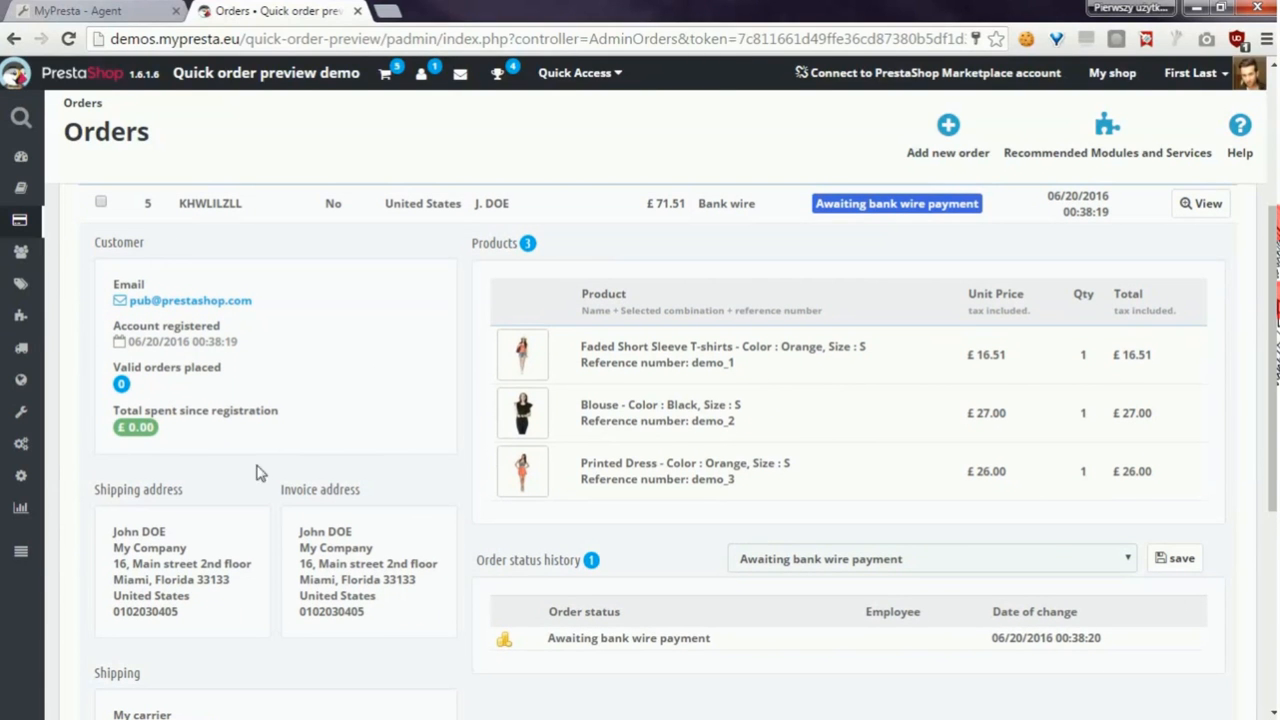
{"action": "mouse_move", "coordinate": [183, 267]}
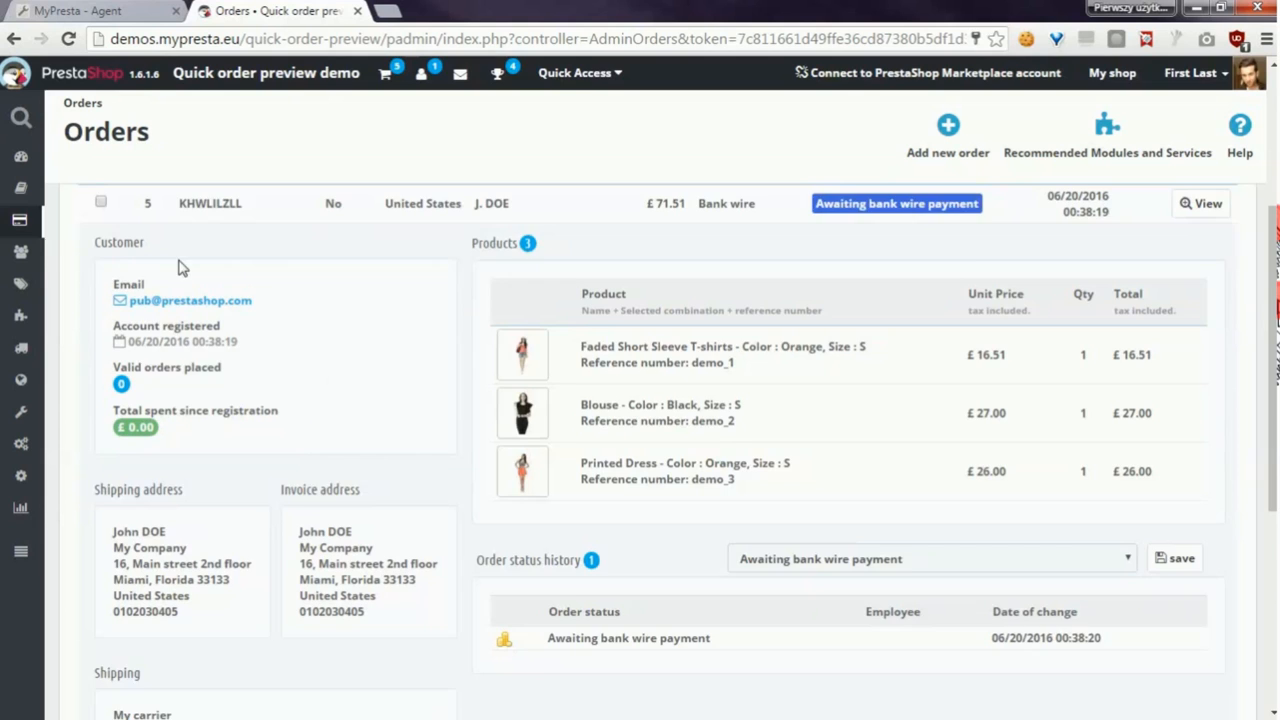
Step: Review the preview's customer, products, addresses and status history, and select the tracking number field
{"action": "scroll", "scroll_direction": "down", "scroll_amount": 3}
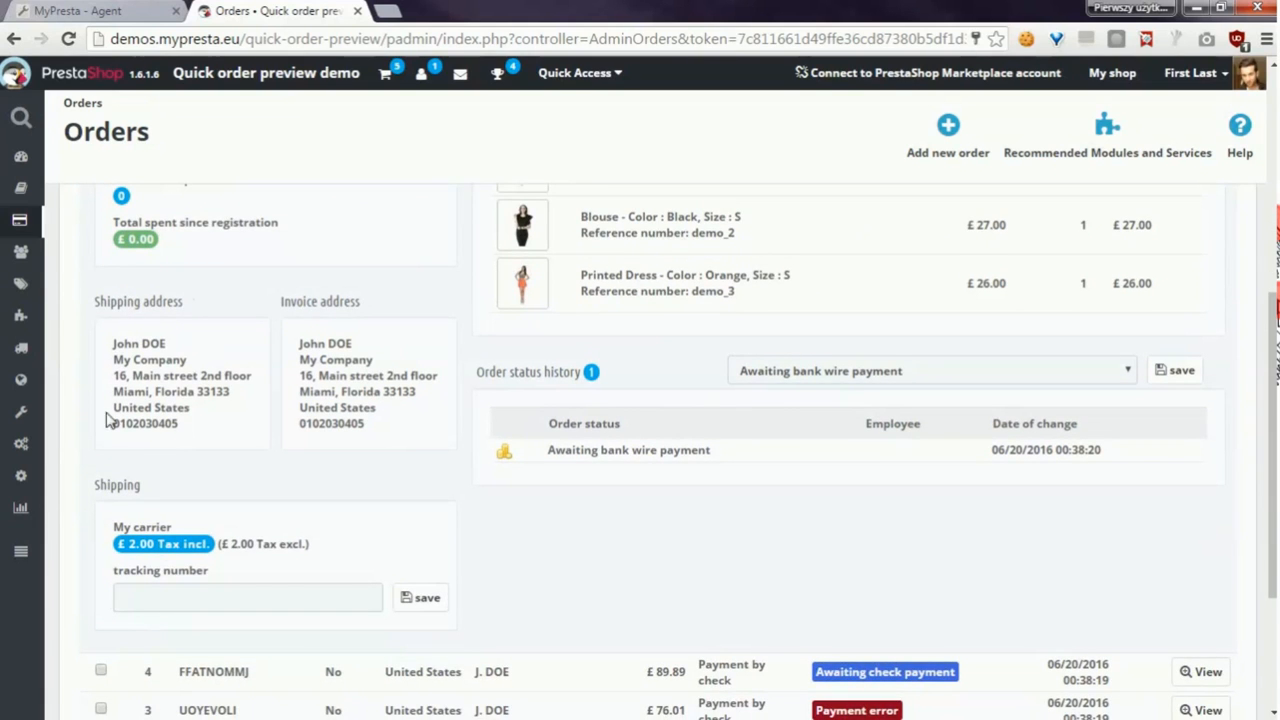
{"action": "mouse_move", "coordinate": [155, 323]}
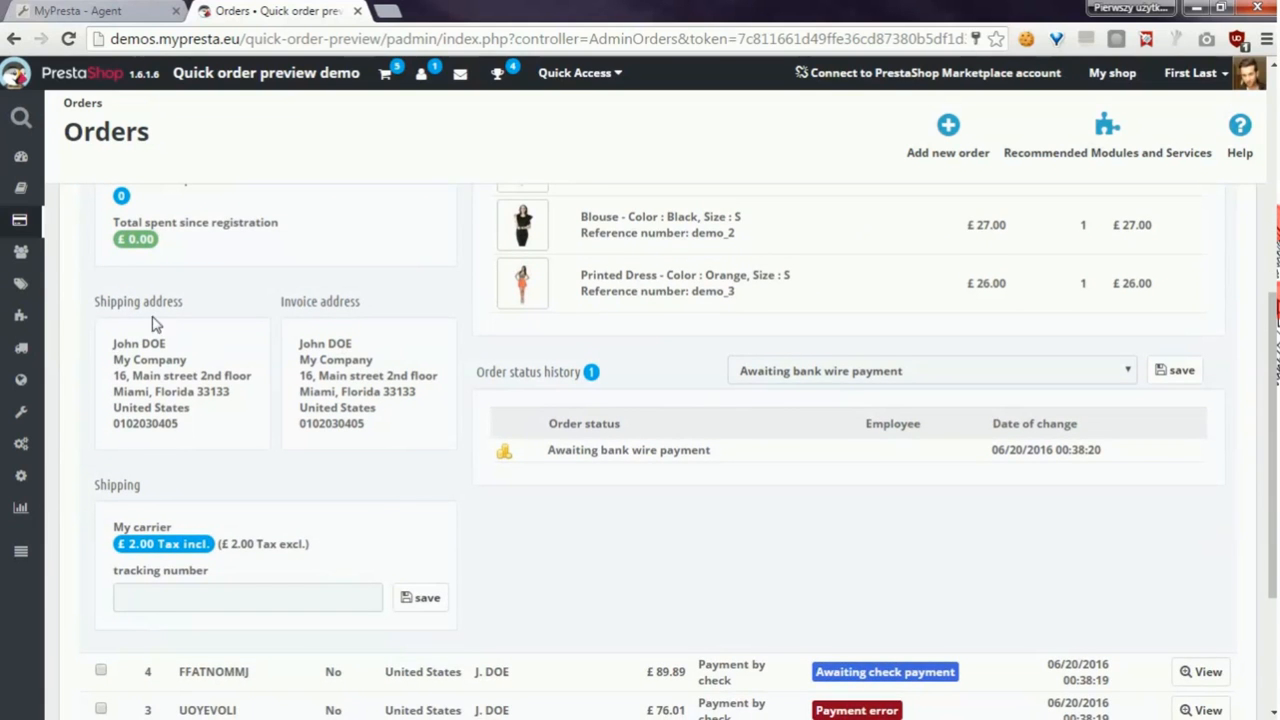
{"action": "mouse_move", "coordinate": [270, 558]}
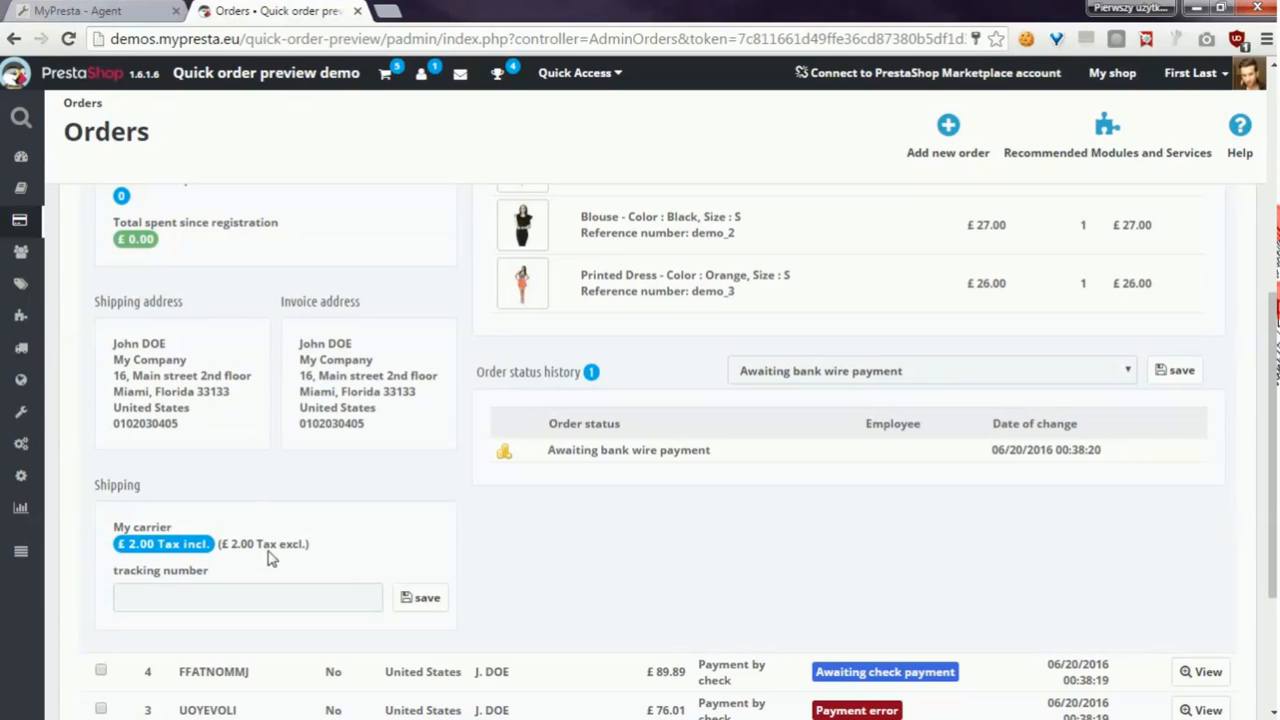
{"action": "left_click", "coordinate": [247, 597]}
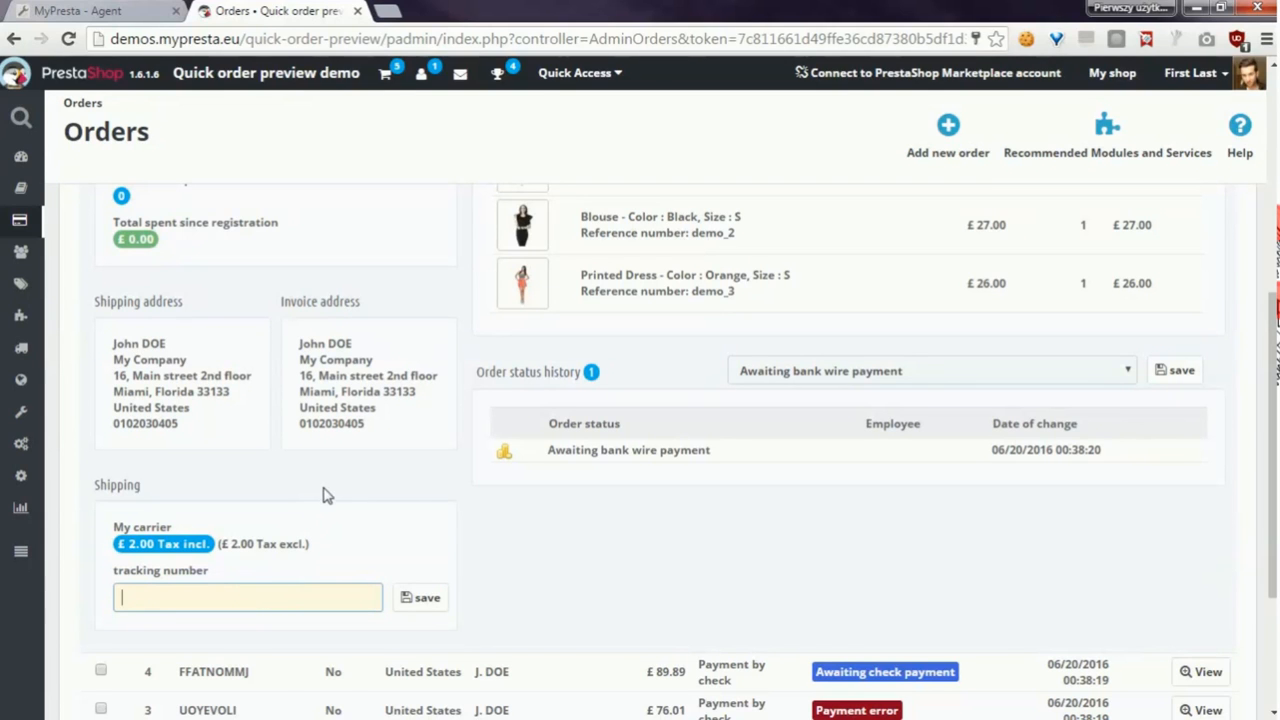
{"action": "scroll", "scroll_direction": "up", "scroll_amount": 3}
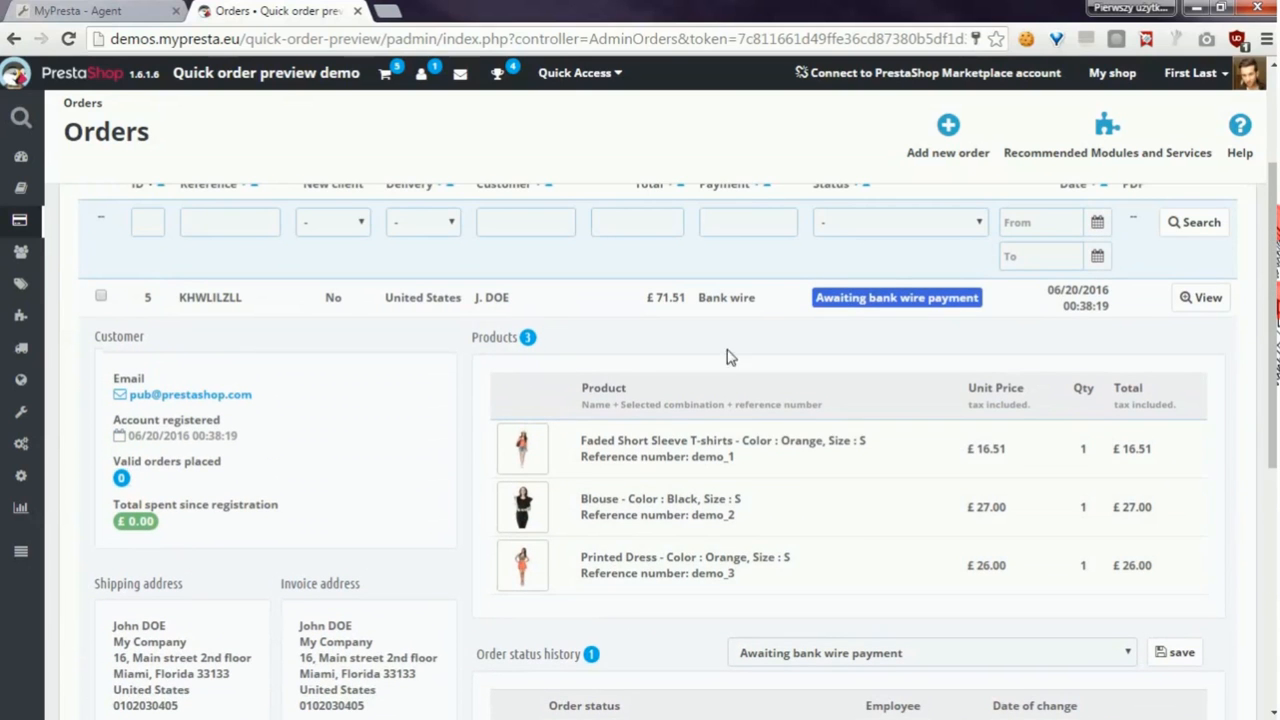
{"action": "mouse_move", "coordinate": [967, 393]}
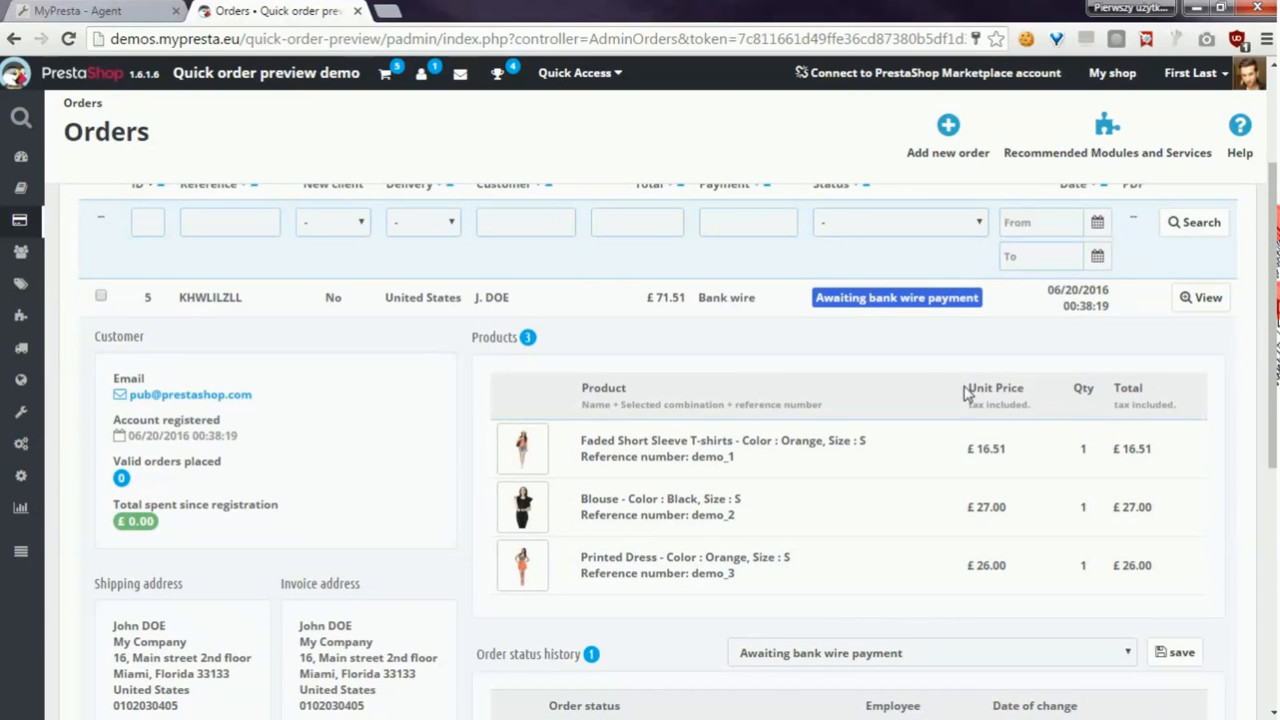
{"action": "mouse_move", "coordinate": [810, 358]}
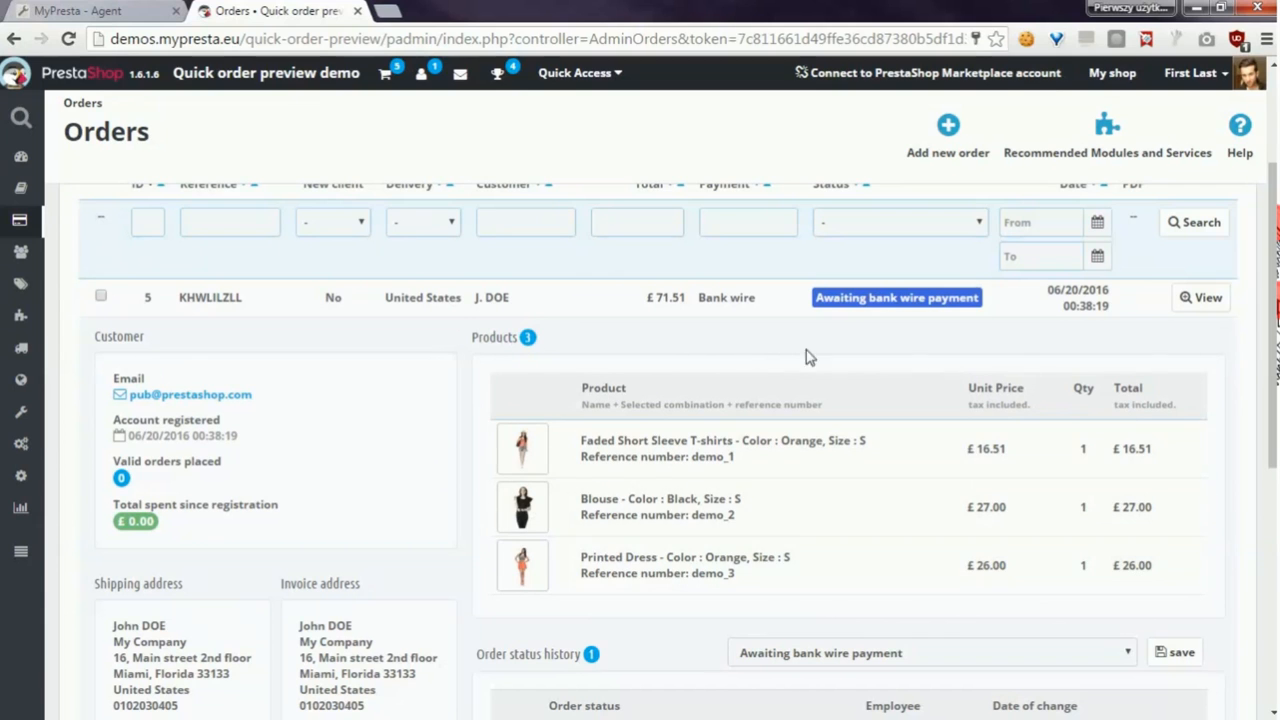
{"action": "scroll", "scroll_direction": "down", "scroll_amount": 3}
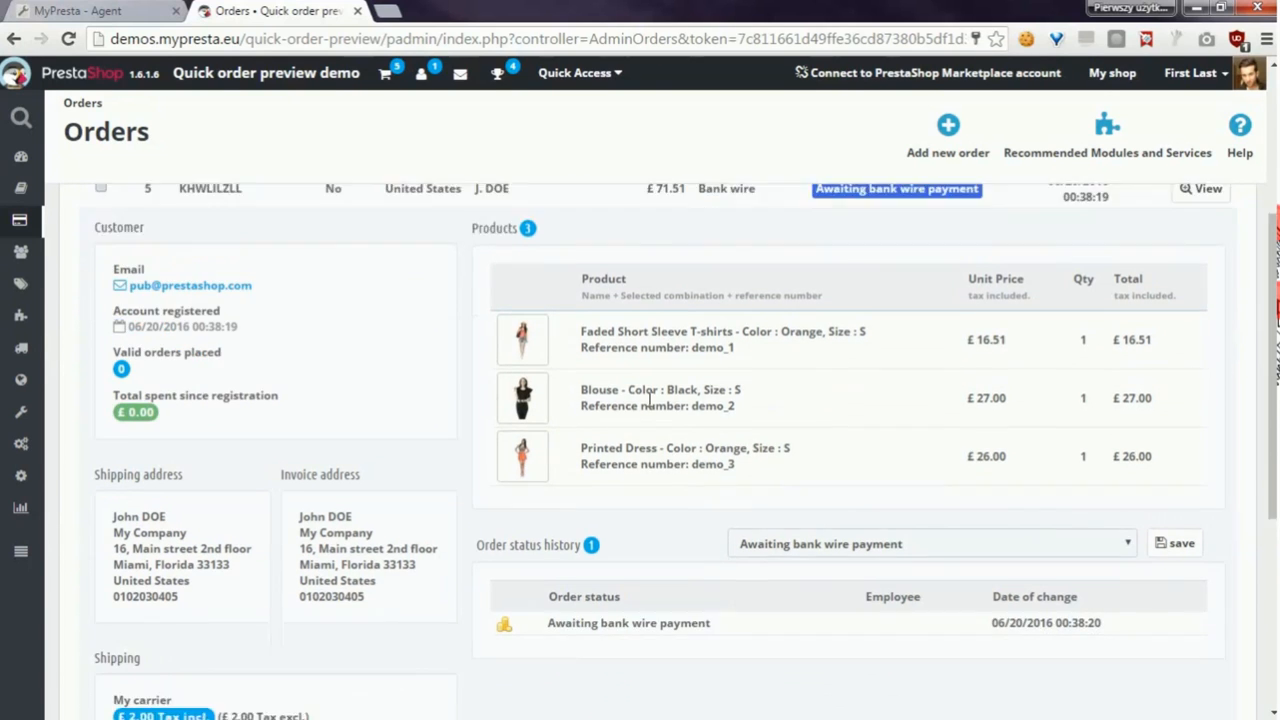
{"action": "scroll", "scroll_direction": "down", "scroll_amount": 3}
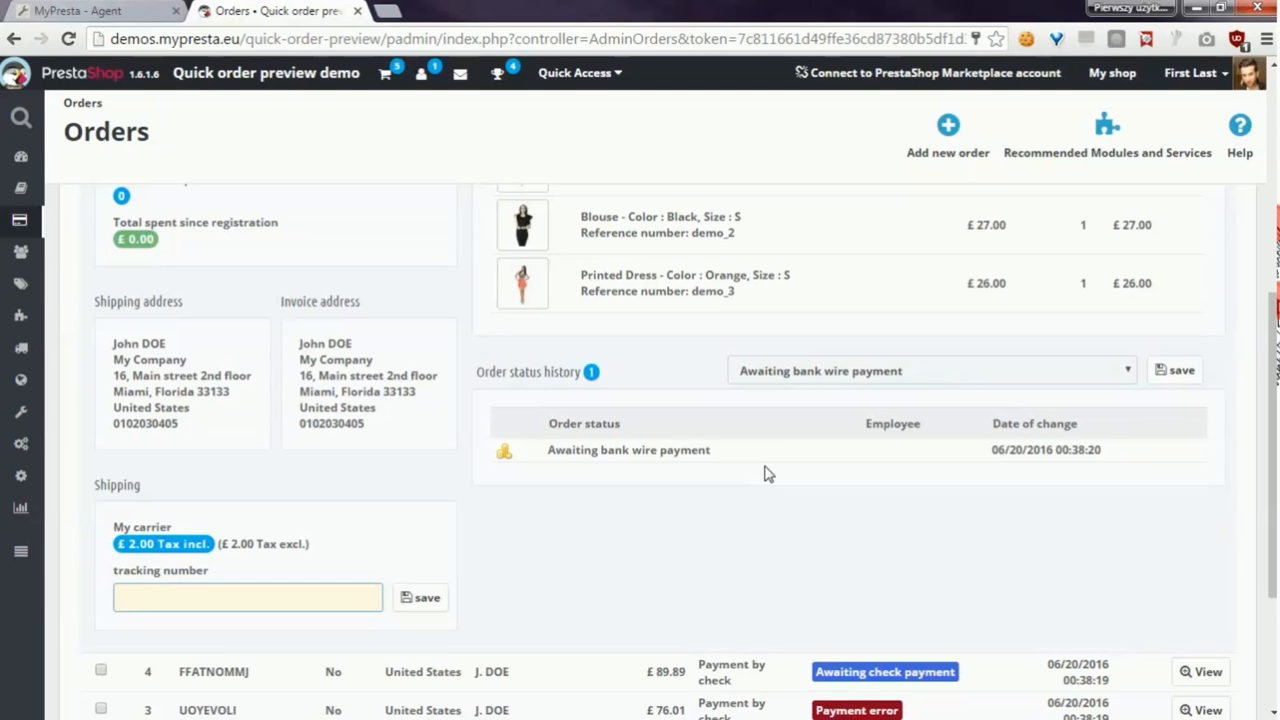
Step: Check the order status dropdown without changing it, then view FFATNOMMJ's four-product preview
{"action": "left_click", "coordinate": [930, 370]}
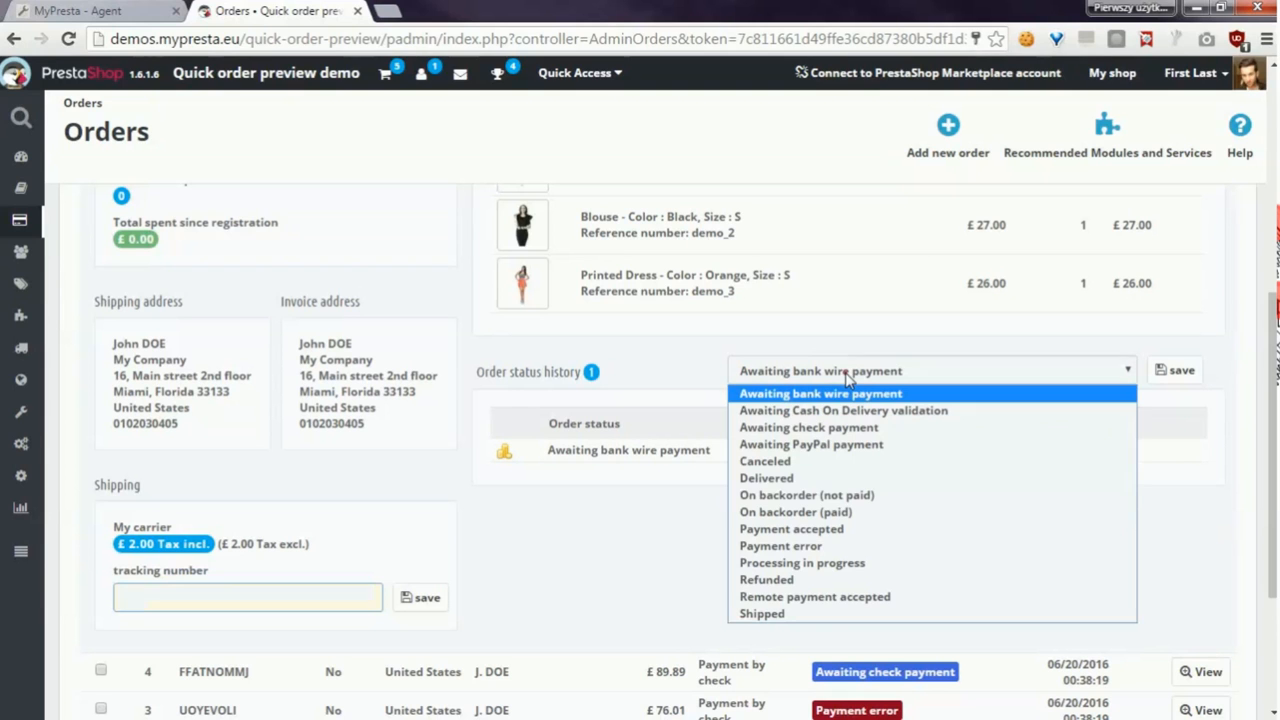
{"action": "mouse_move", "coordinate": [930, 461]}
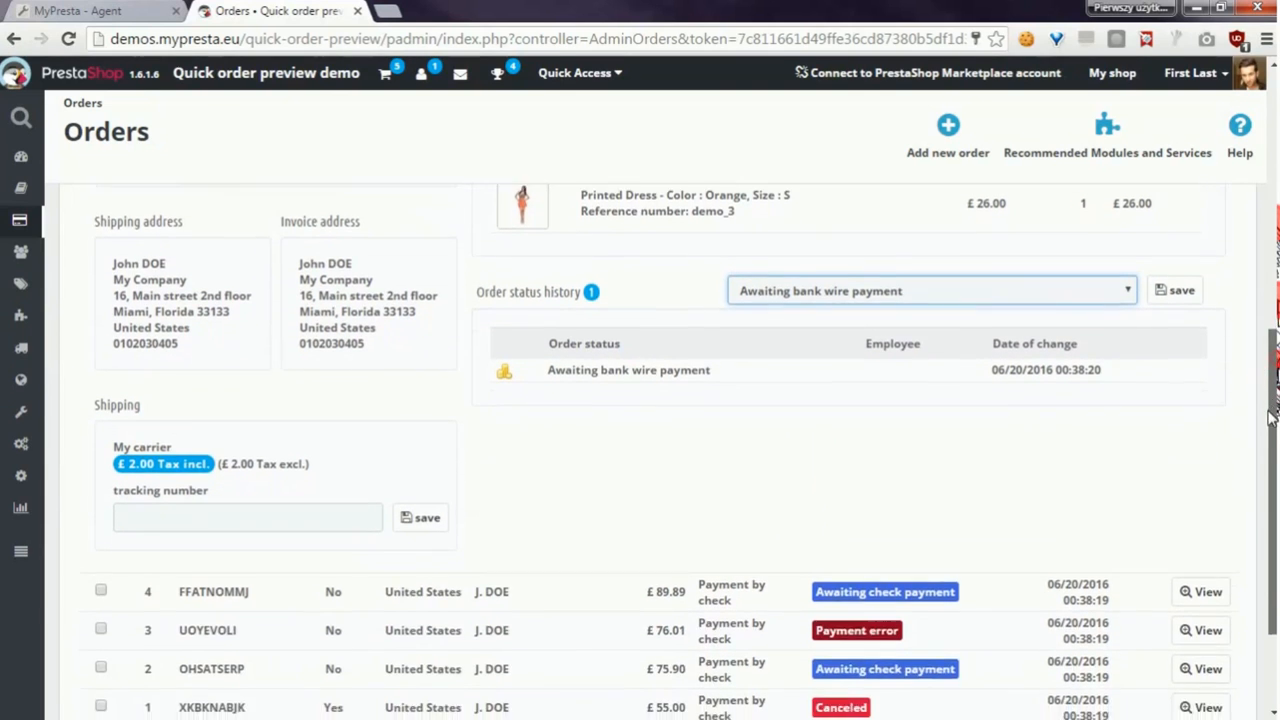
{"action": "scroll", "scroll_direction": "down", "scroll_amount": 3}
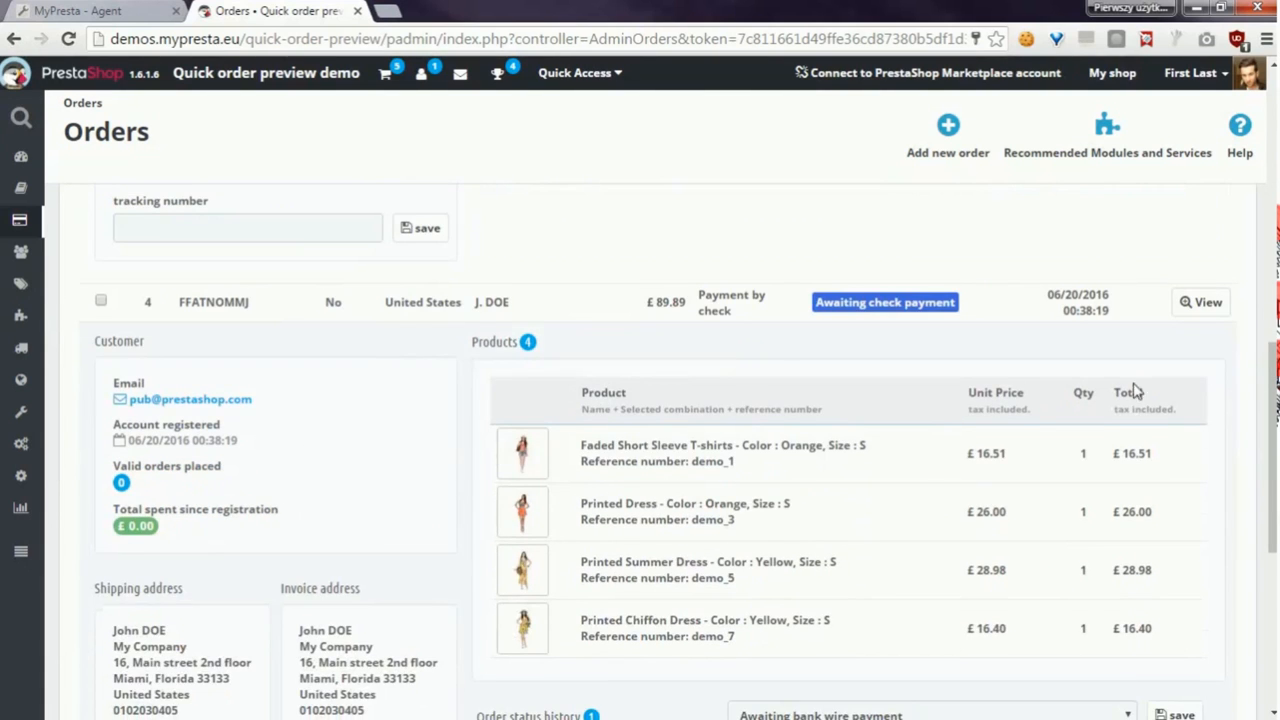
{"action": "scroll", "scroll_direction": "down", "scroll_amount": 3}
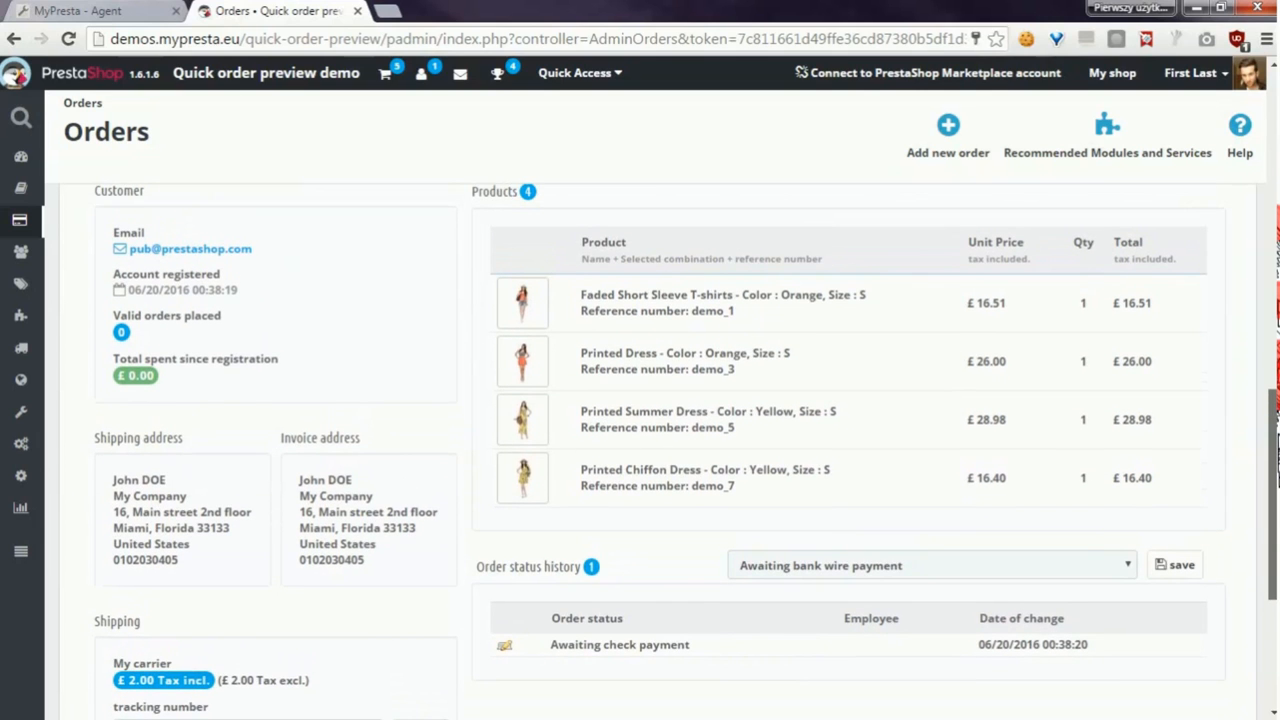
{"action": "scroll", "scroll_direction": "down", "scroll_amount": 3}
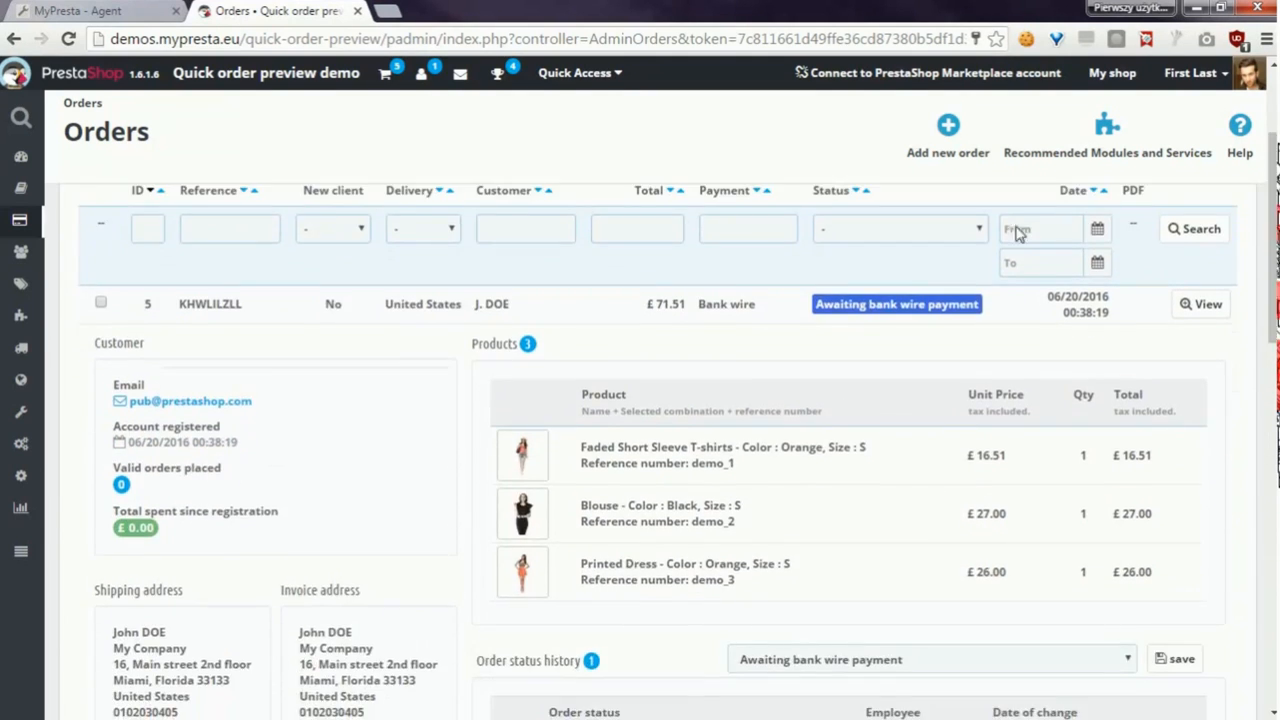
{"action": "scroll", "scroll_direction": "down", "scroll_amount": 3}
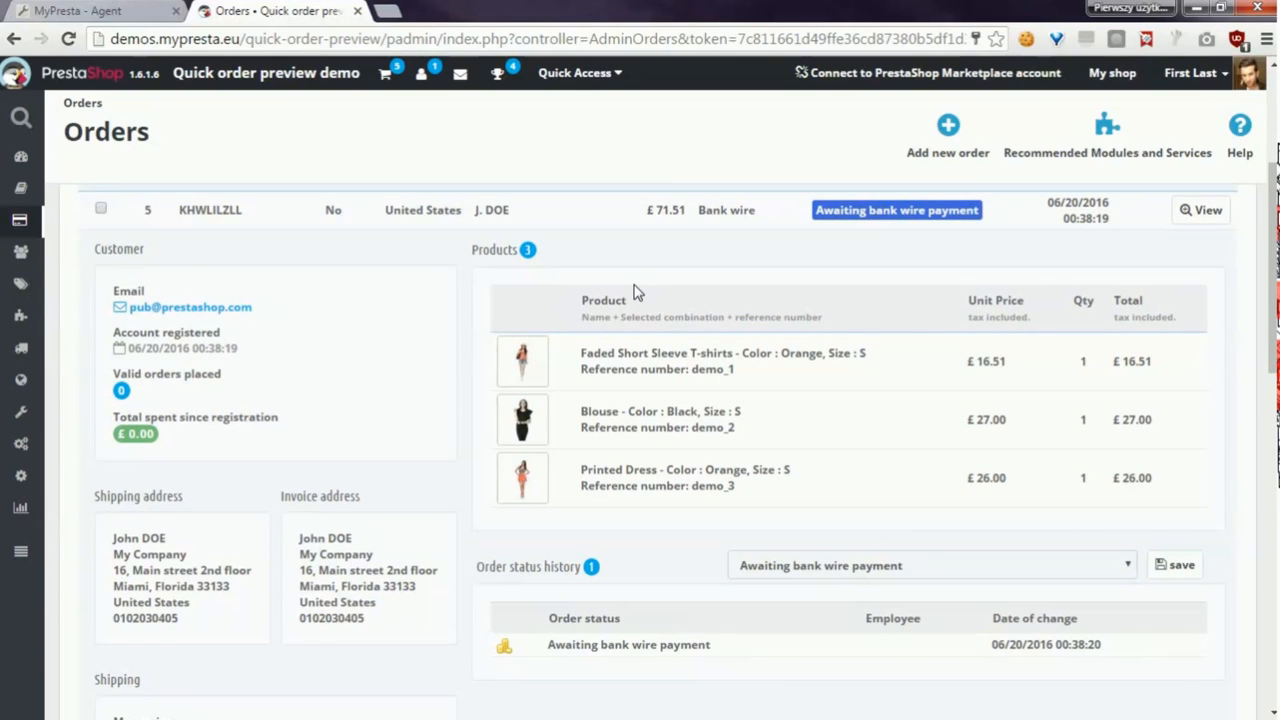
{"action": "mouse_move", "coordinate": [603, 289]}
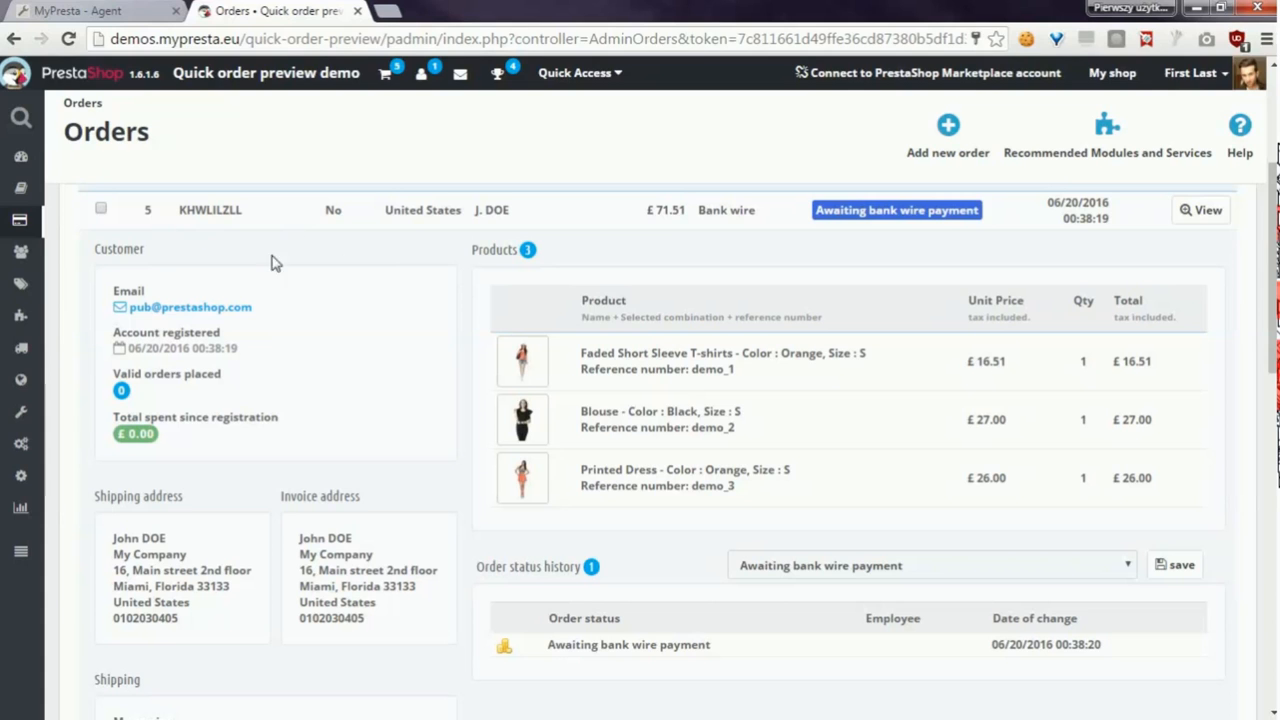
{"action": "mouse_move", "coordinate": [352, 301]}
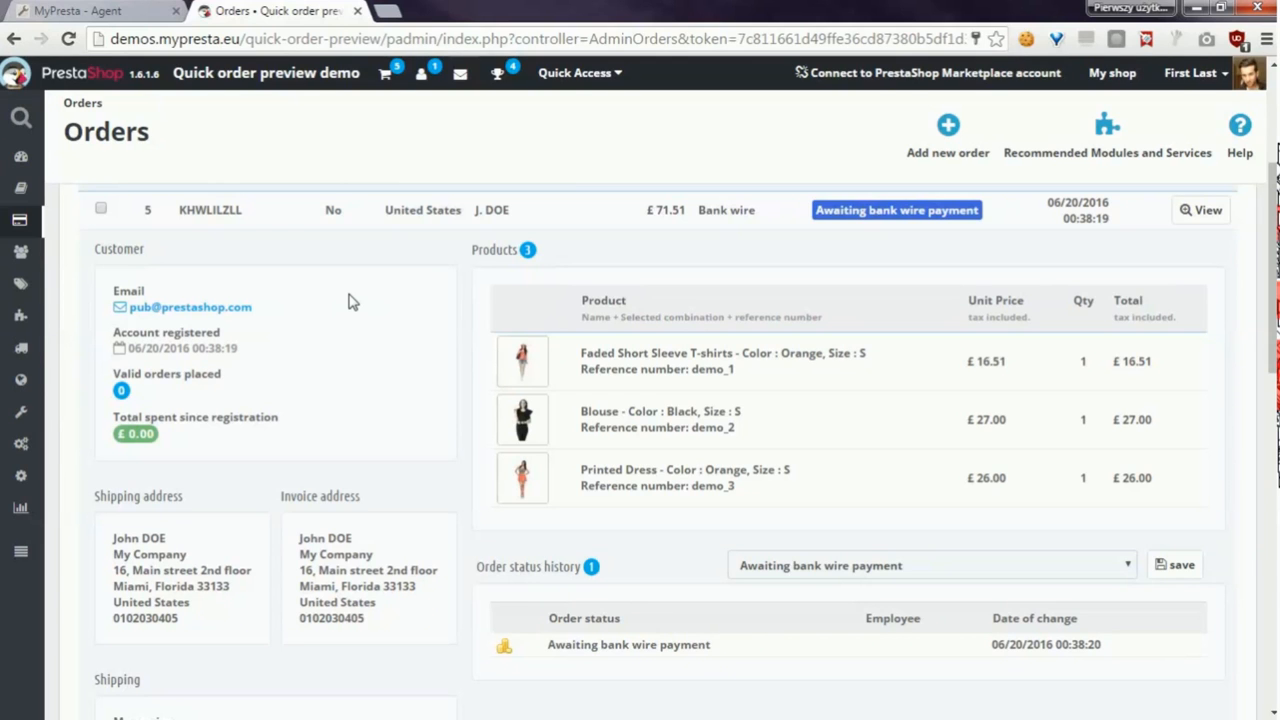
{"action": "mouse_move", "coordinate": [98, 369]}
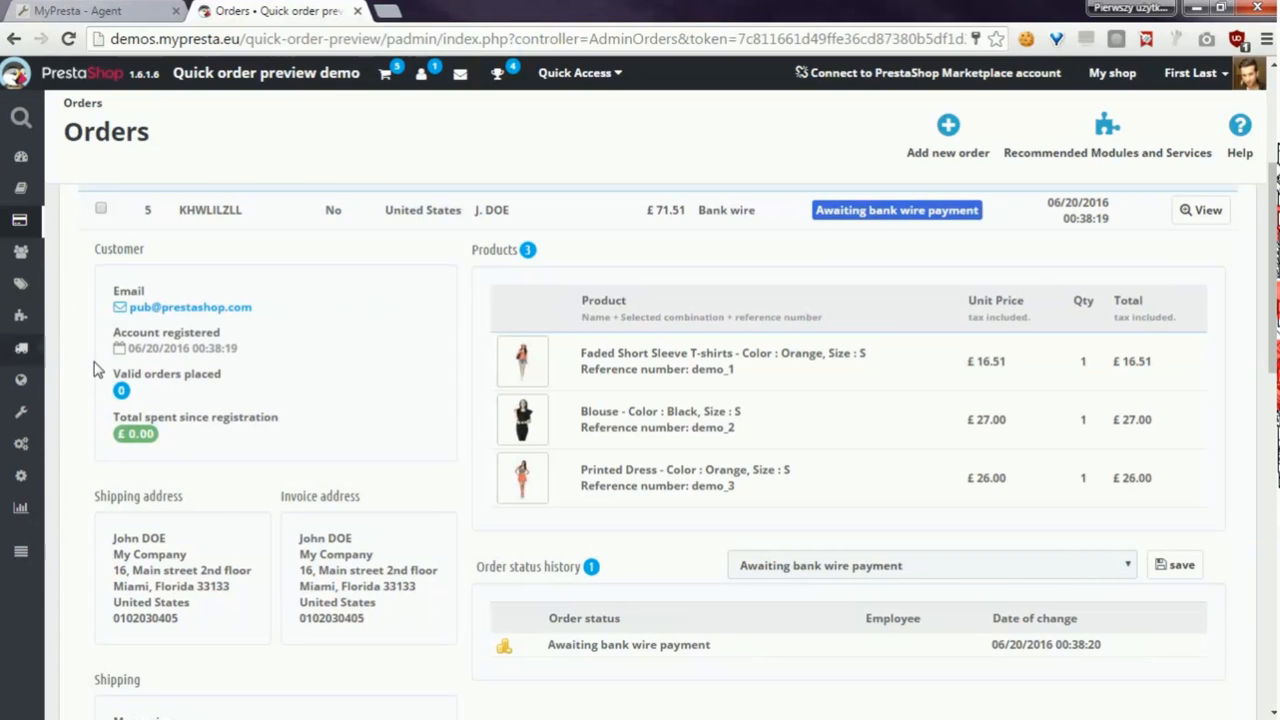